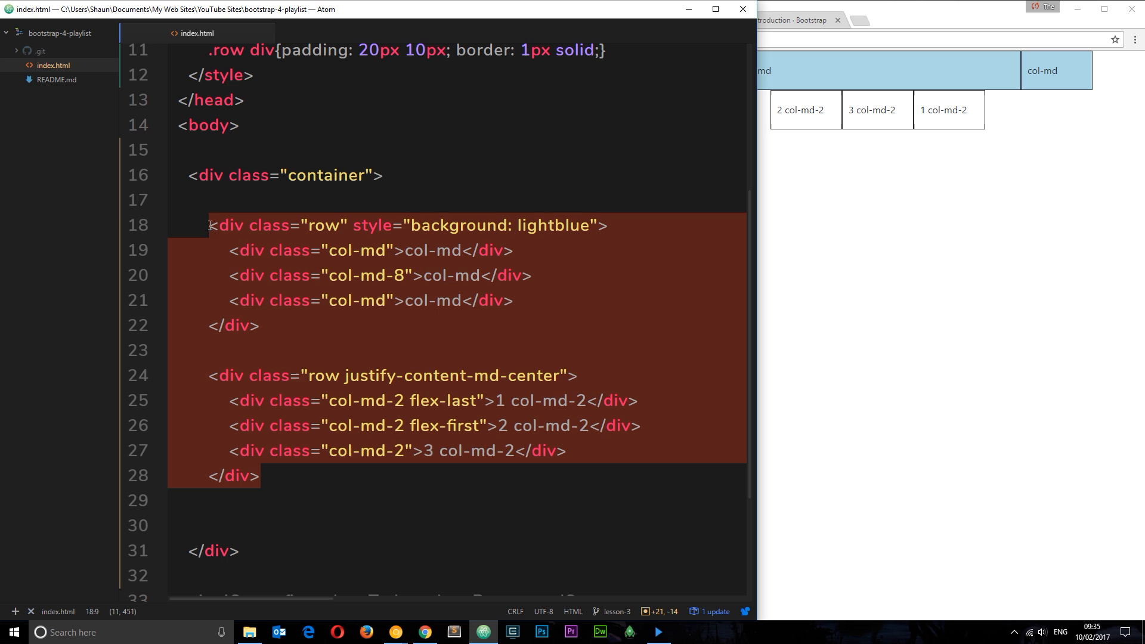
- Delete the old grid row divs and the custom row <style> block
key("Delete")
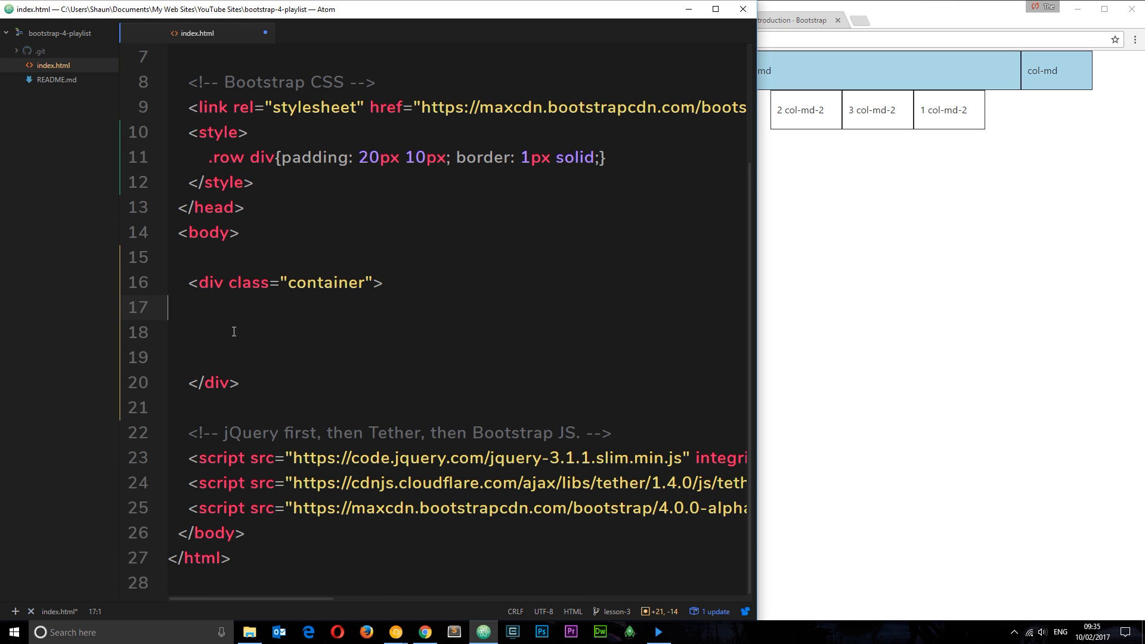
left_click_drag(221, 157, 253, 182)
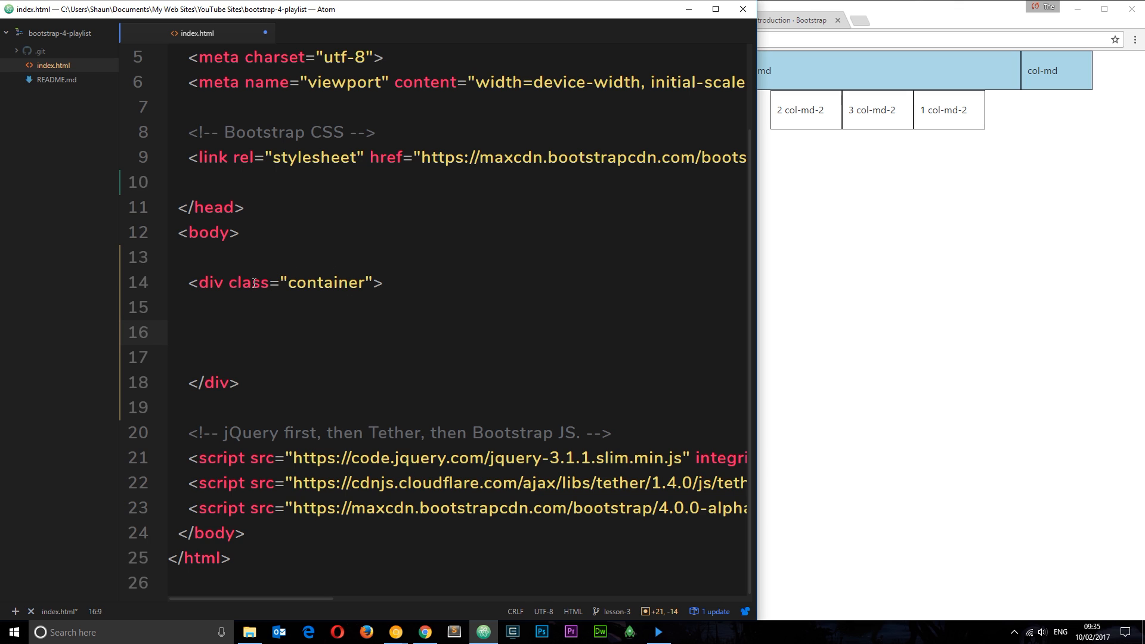
left_click(210, 332)
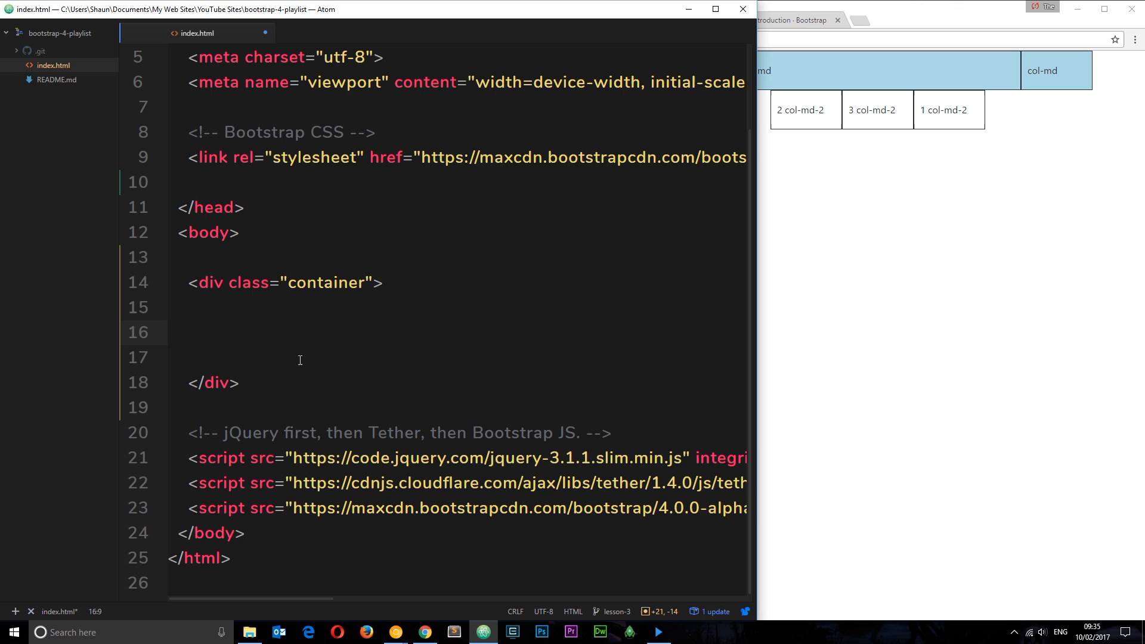
- Type a <div class="jumbotron"> inside the empty container, using the class autocomplete
left_click(209, 332)
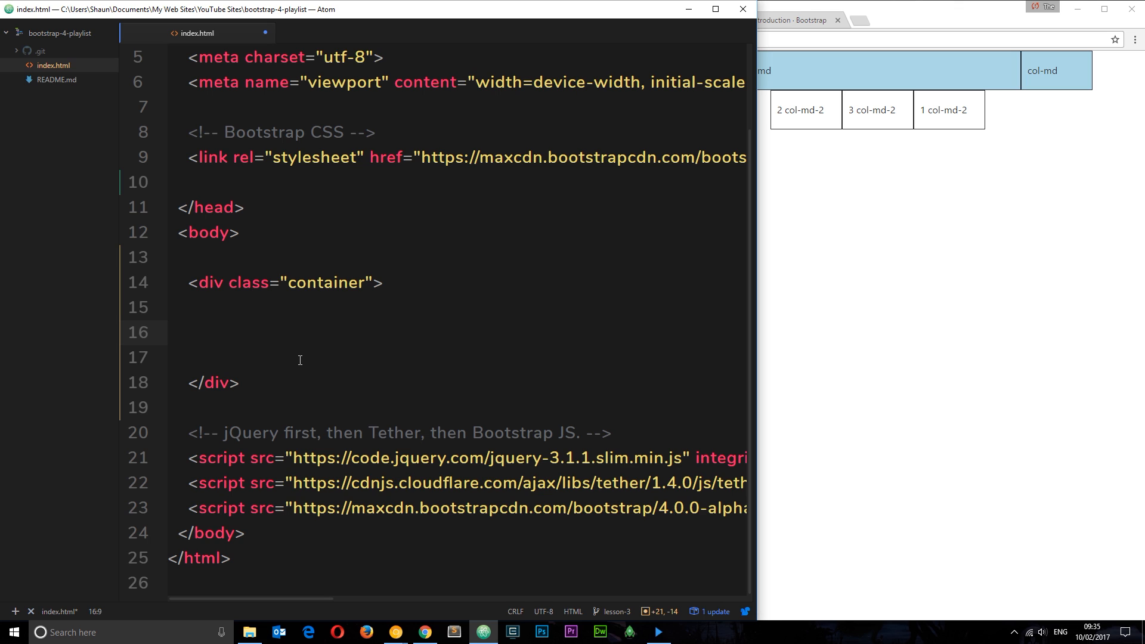
type("<")
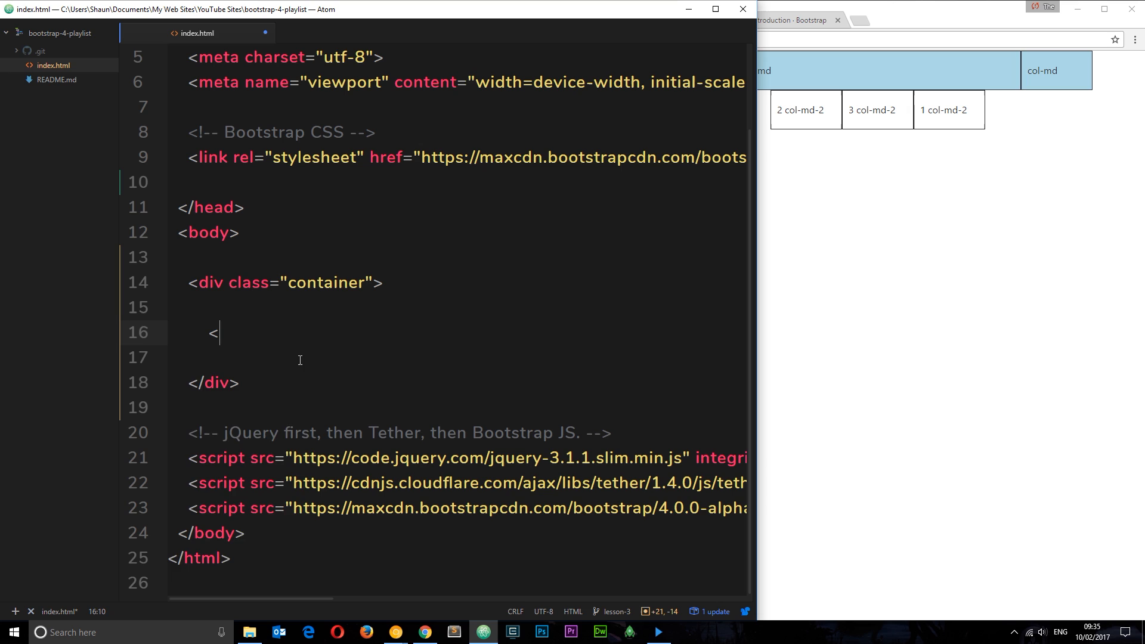
type("div c")
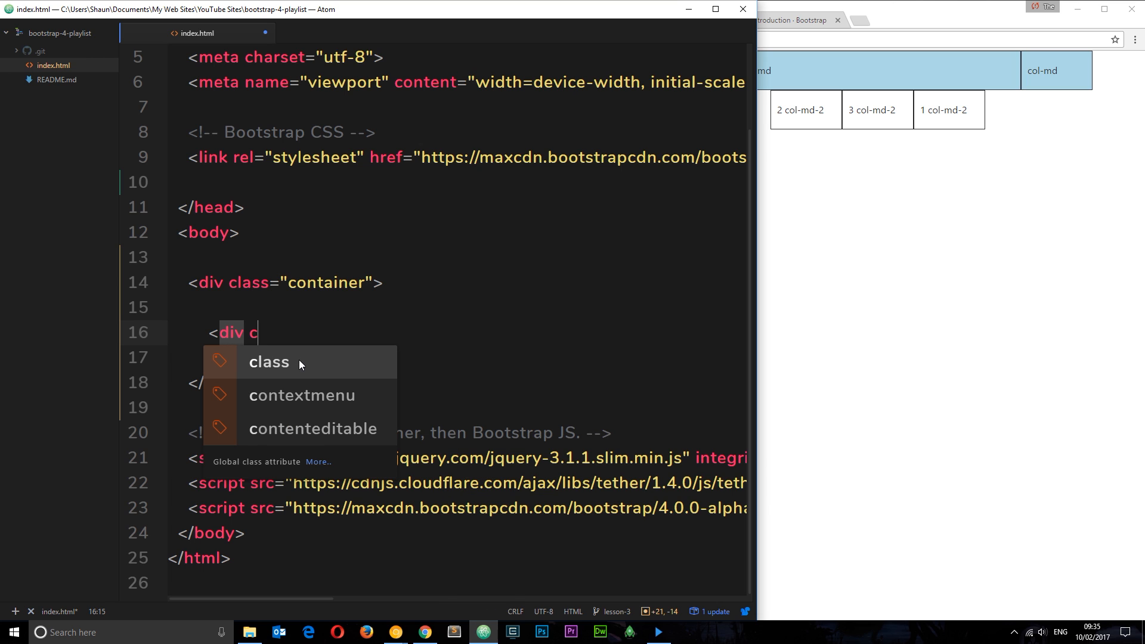
left_click(268, 361)
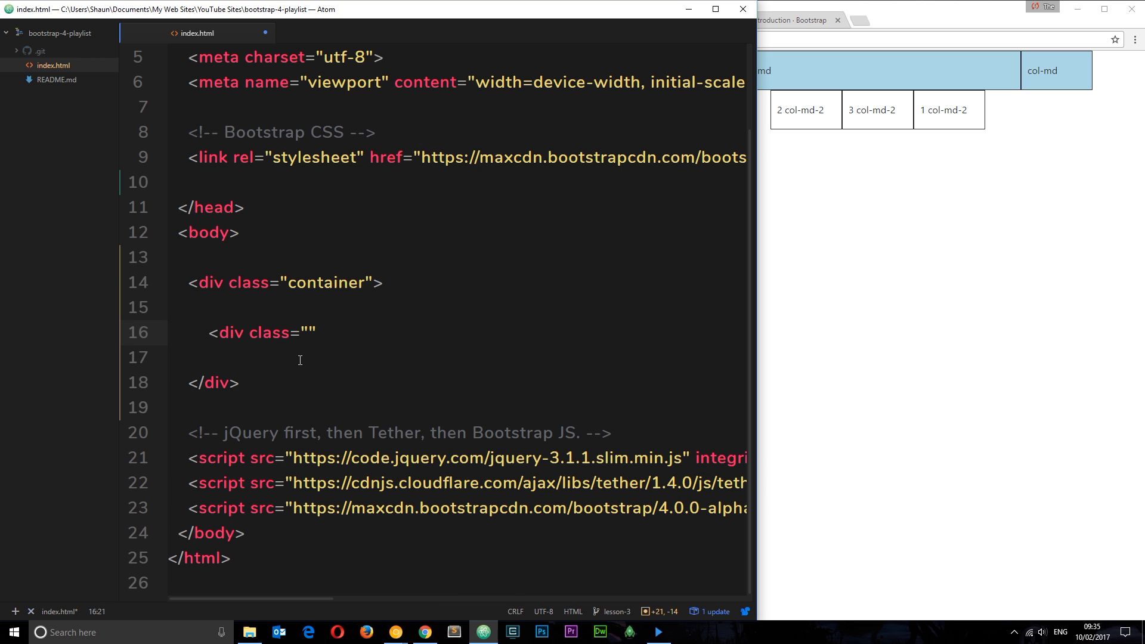
type("jumbotro")
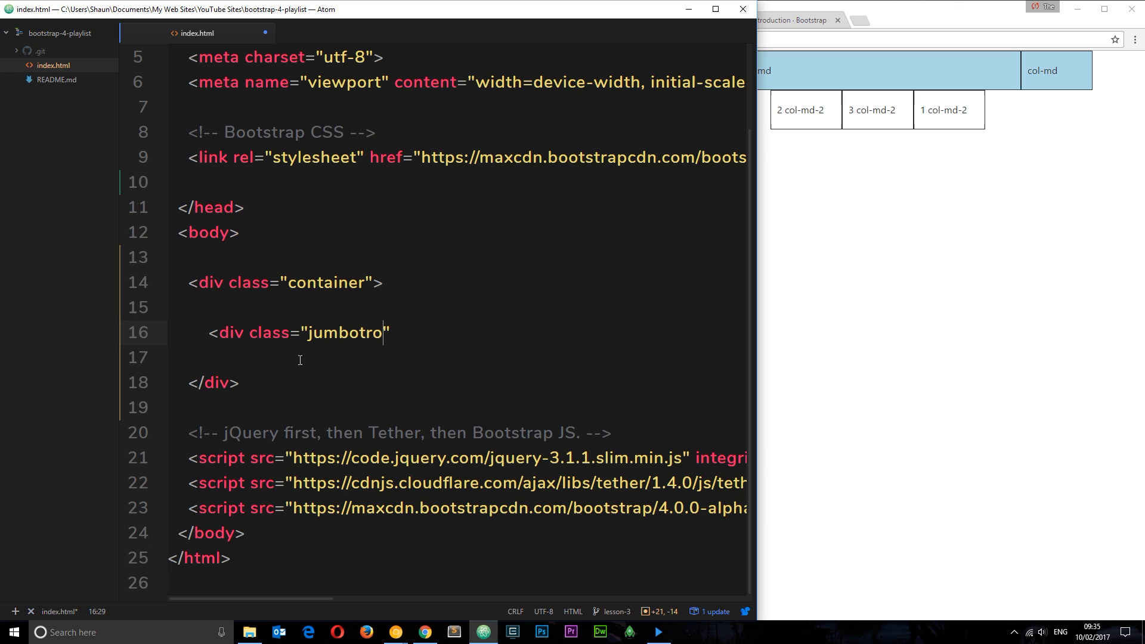
type("n>")
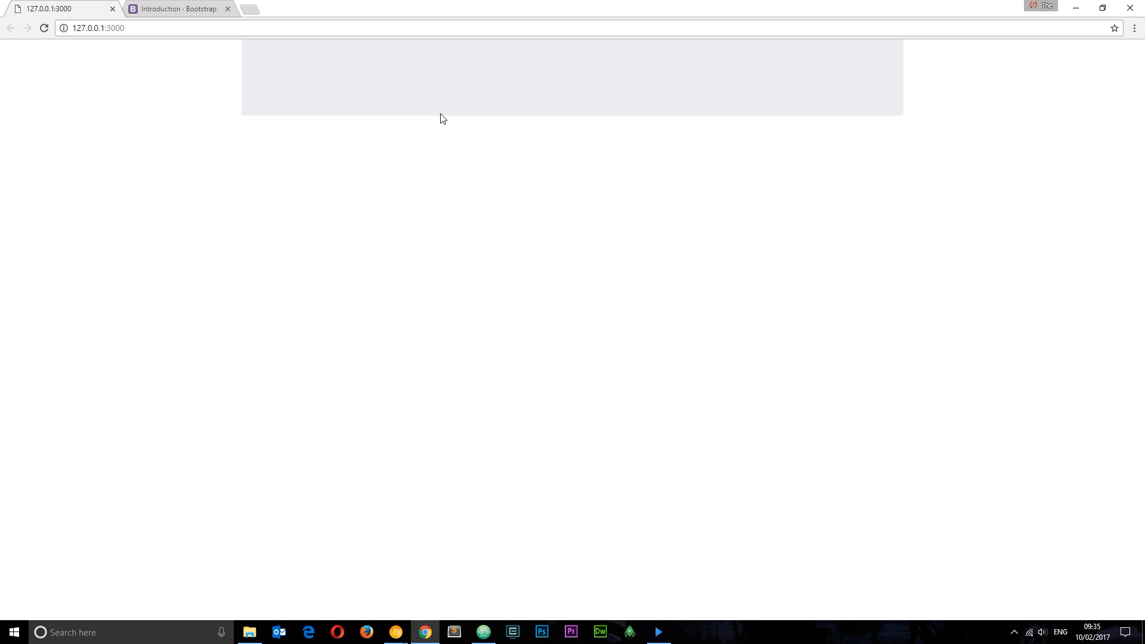
mouse_move(951, 35)
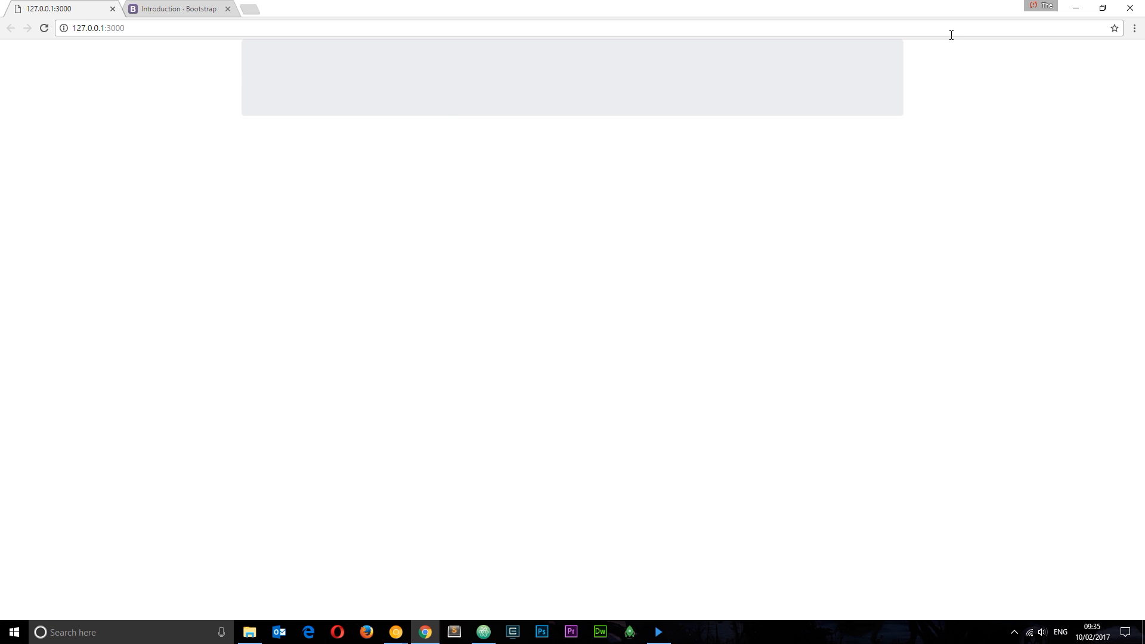
- Look at the Bootstrap Introduction docs tab, then return to the page code
left_click(178, 8)
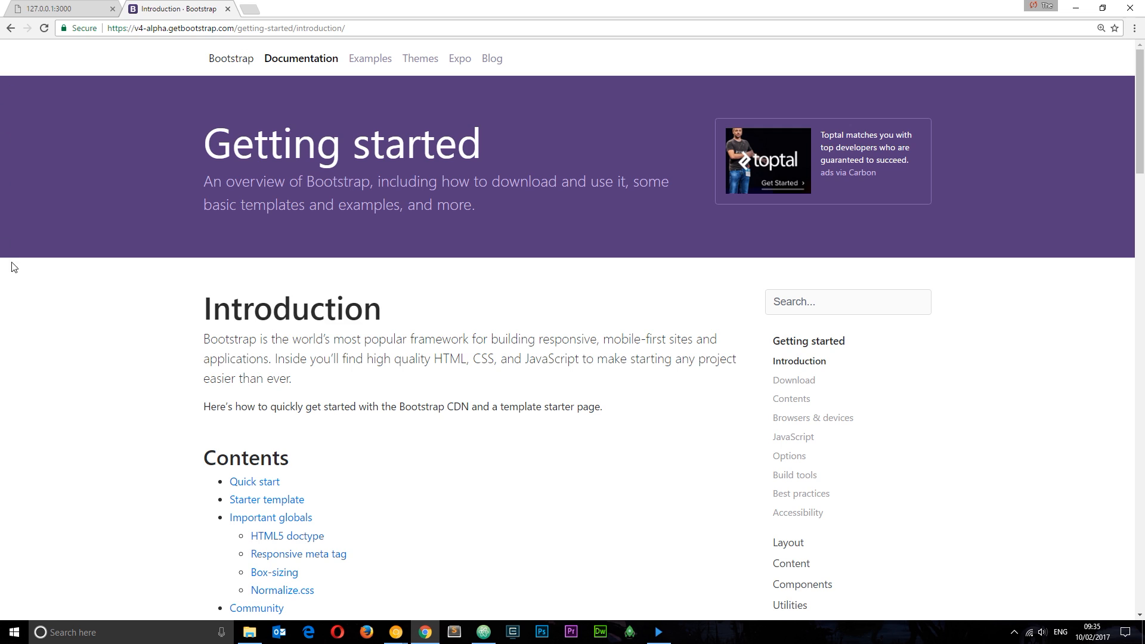
mouse_move(78, 47)
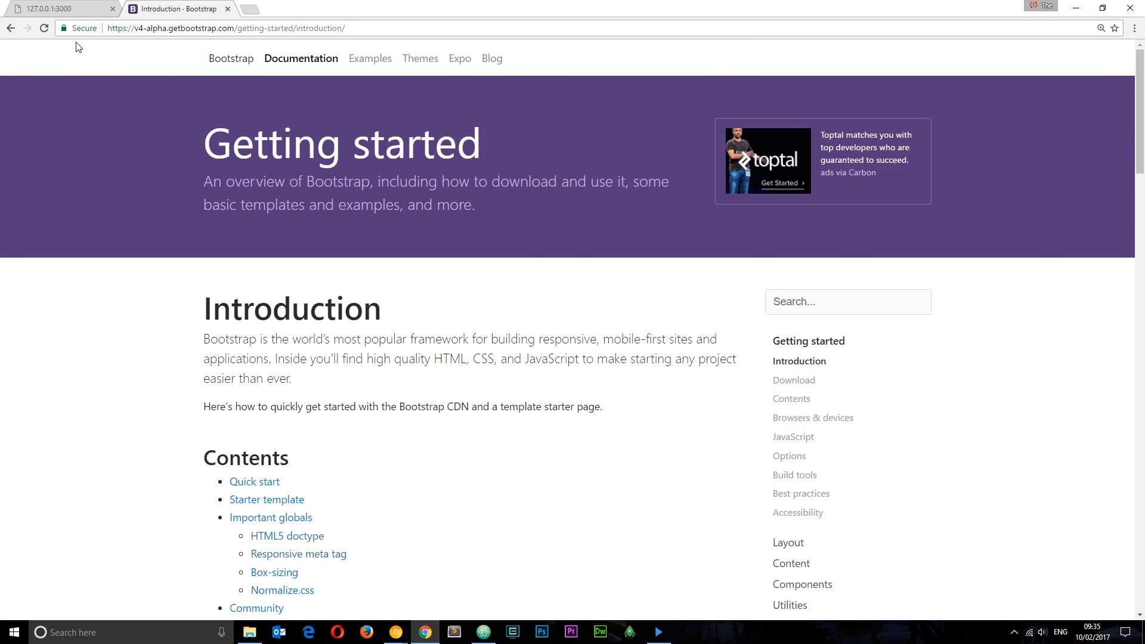
left_click(58, 9)
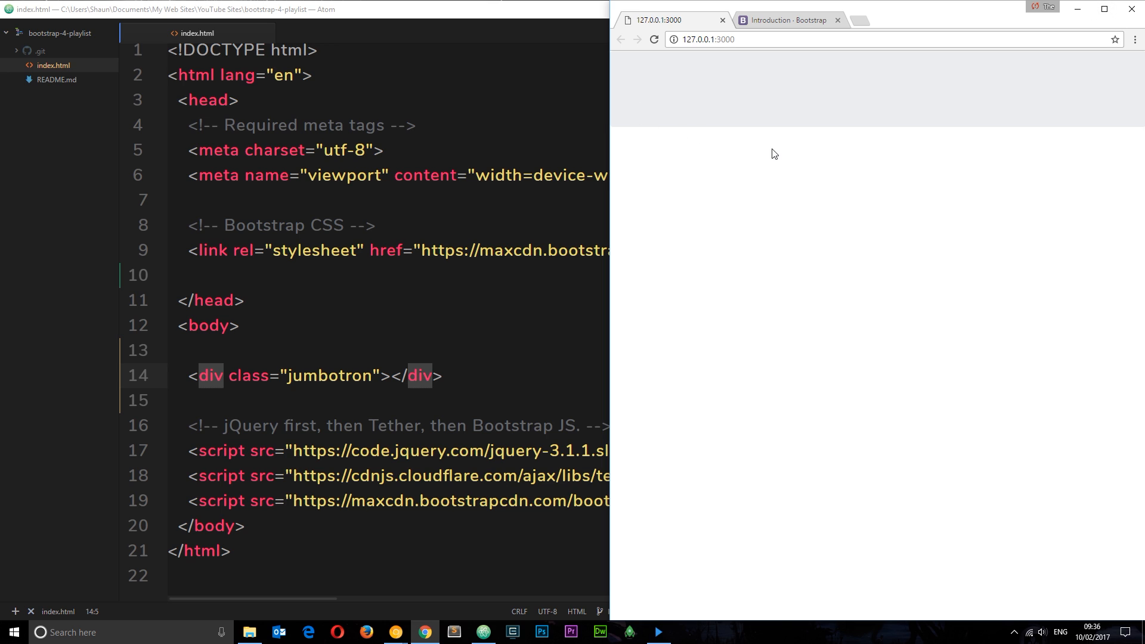
- Bring the Chrome preview forward to see the jumbotron outside the container
left_click(1102, 20)
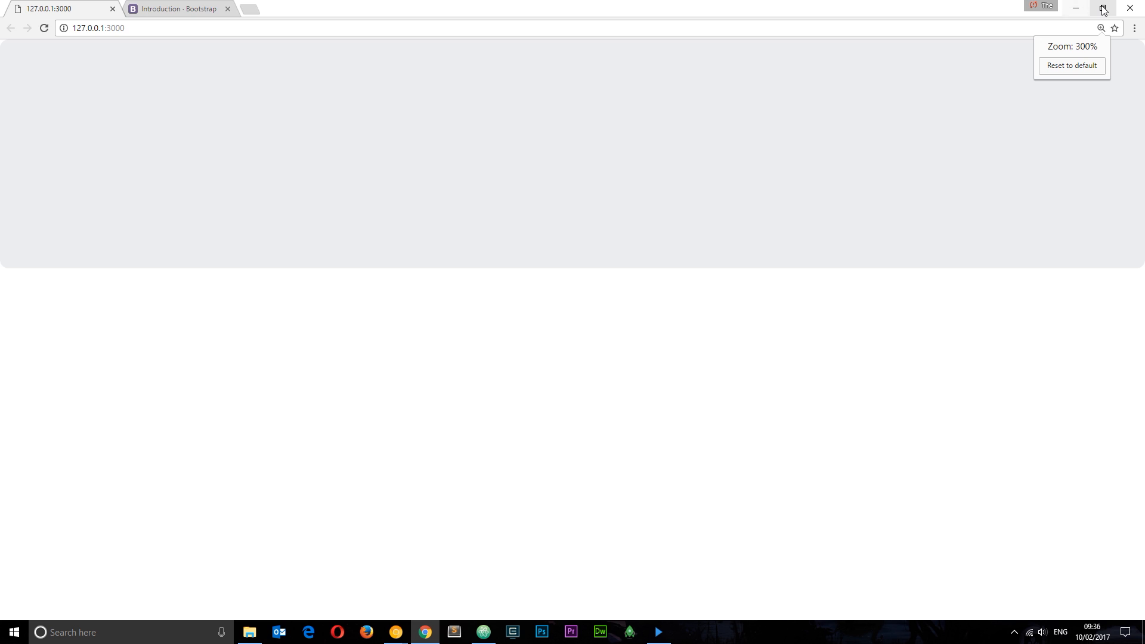
- Add style="background: #333;" after the jumbotron class and preview it in Chrome
left_click(483, 632)
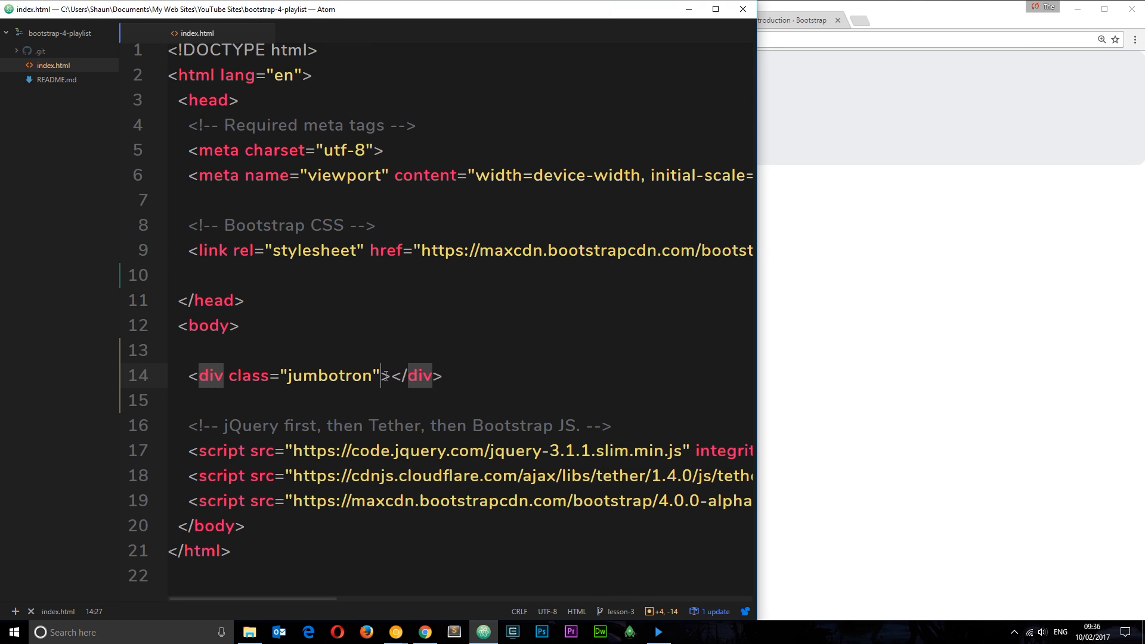
type("s")
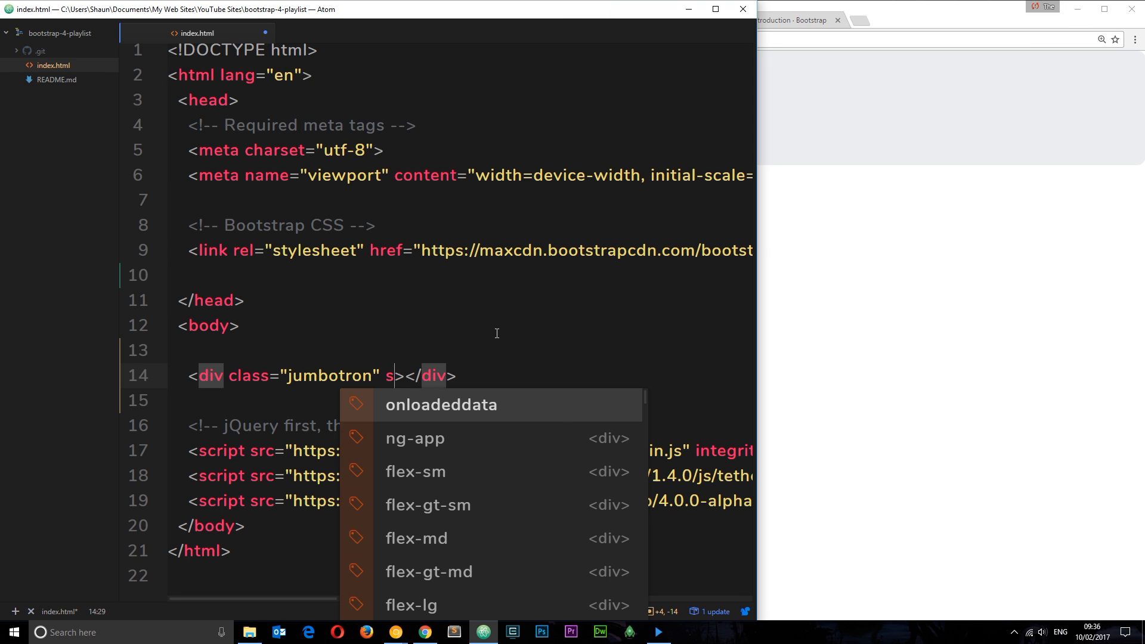
type("tyle=")
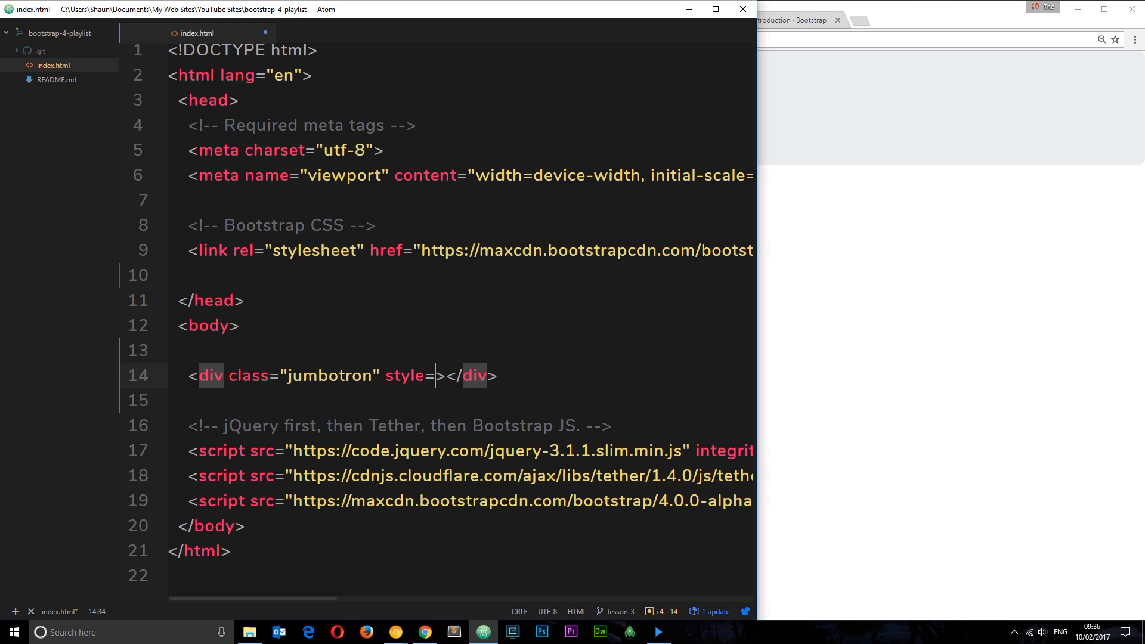
type("backgro\"")
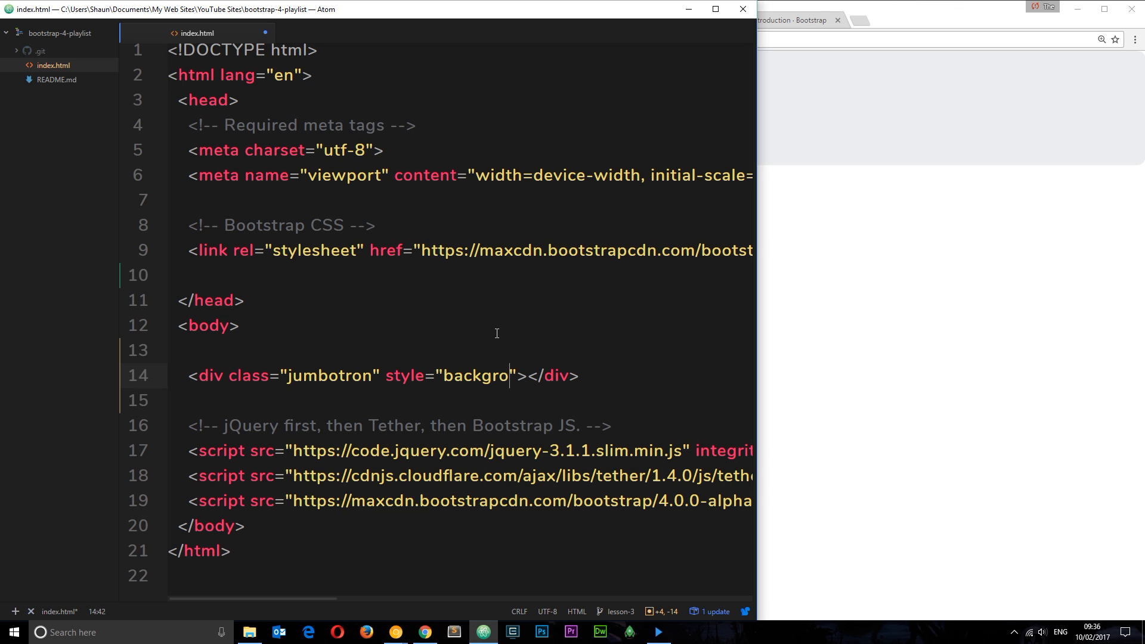
type("und: #333;")
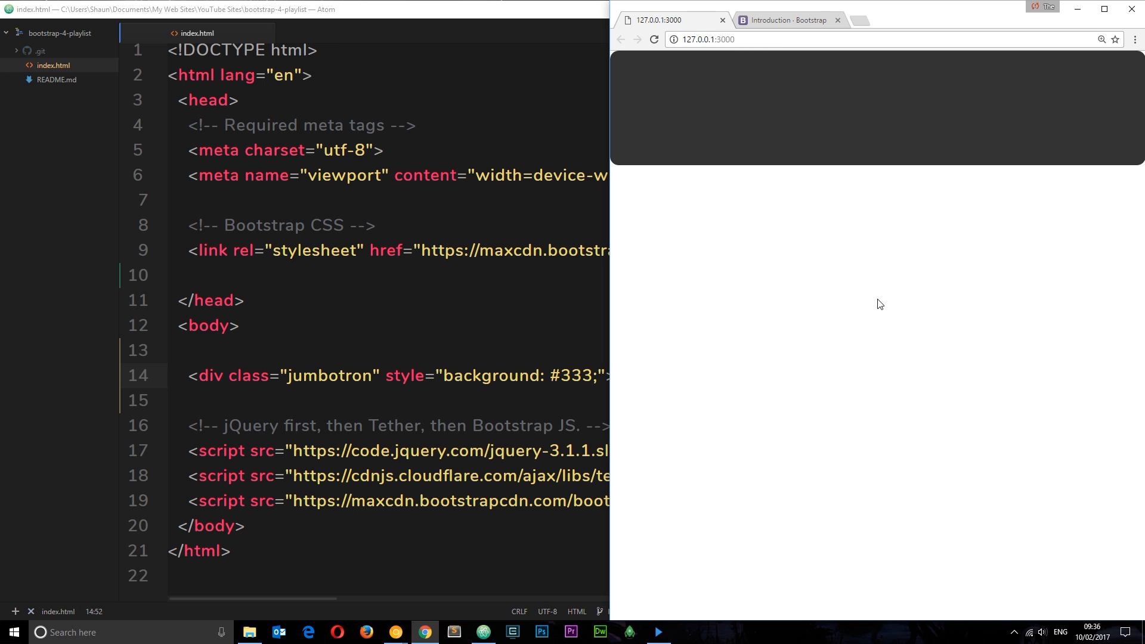
mouse_move(723, 205)
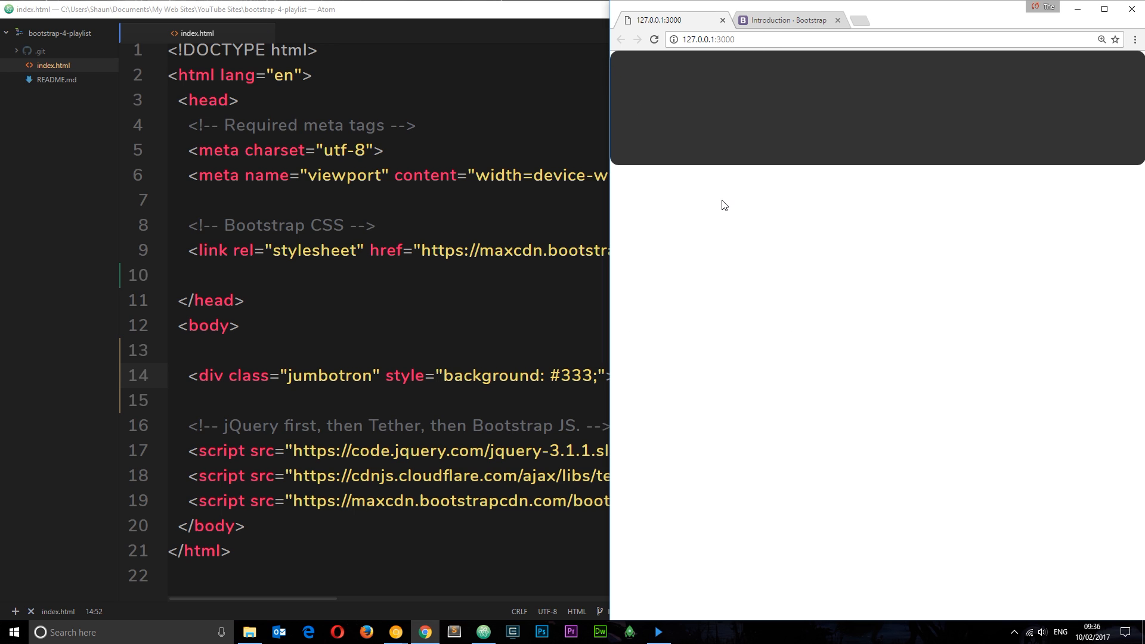
left_click(1101, 39)
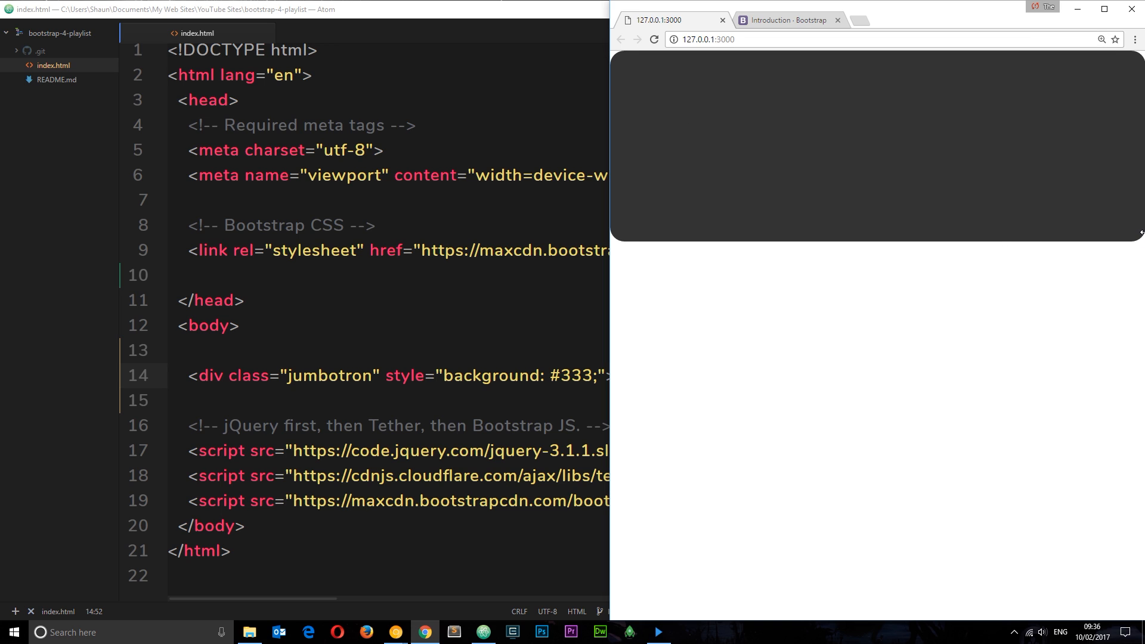
mouse_move(591, 93)
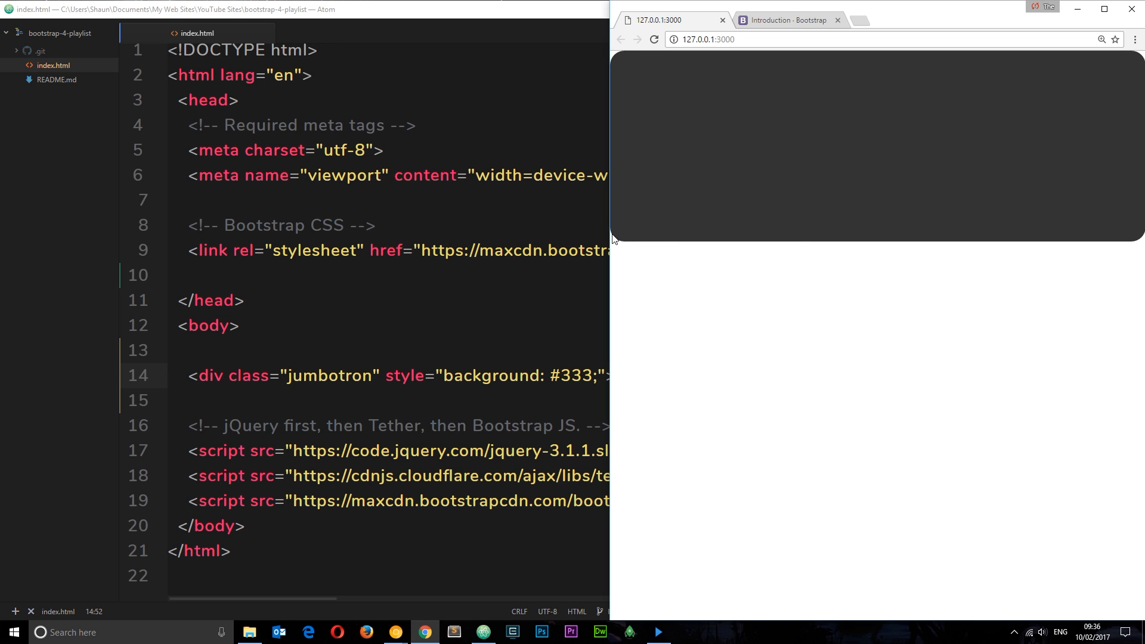
mouse_move(1017, 251)
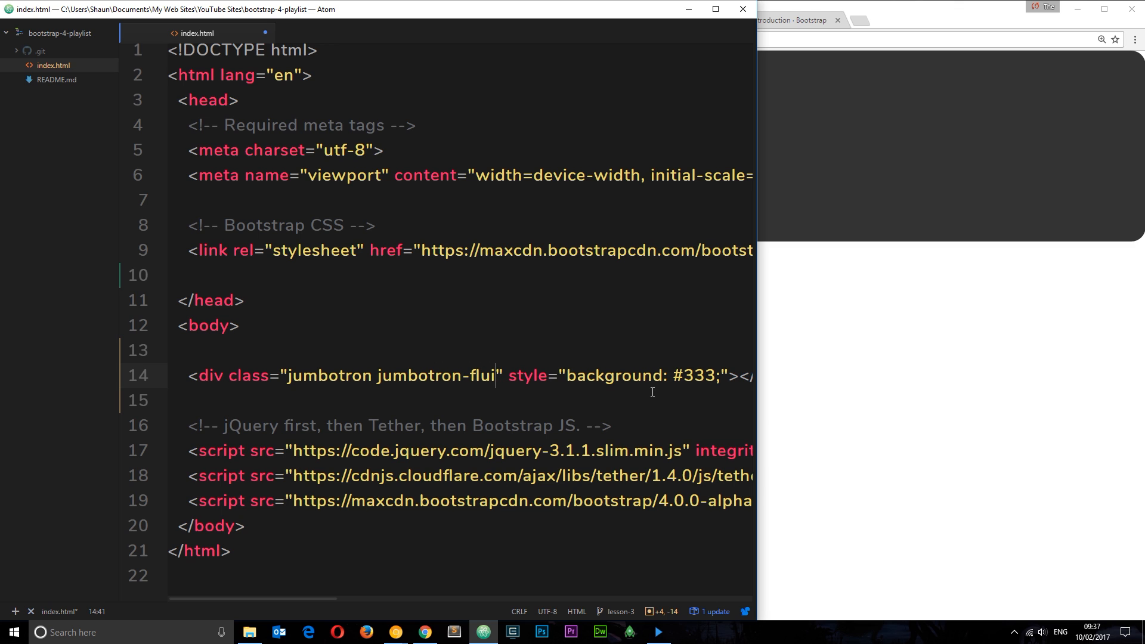
- Add the jumbotron-fluid class and check the square-cornered, full-width band in Chrome
type("d")
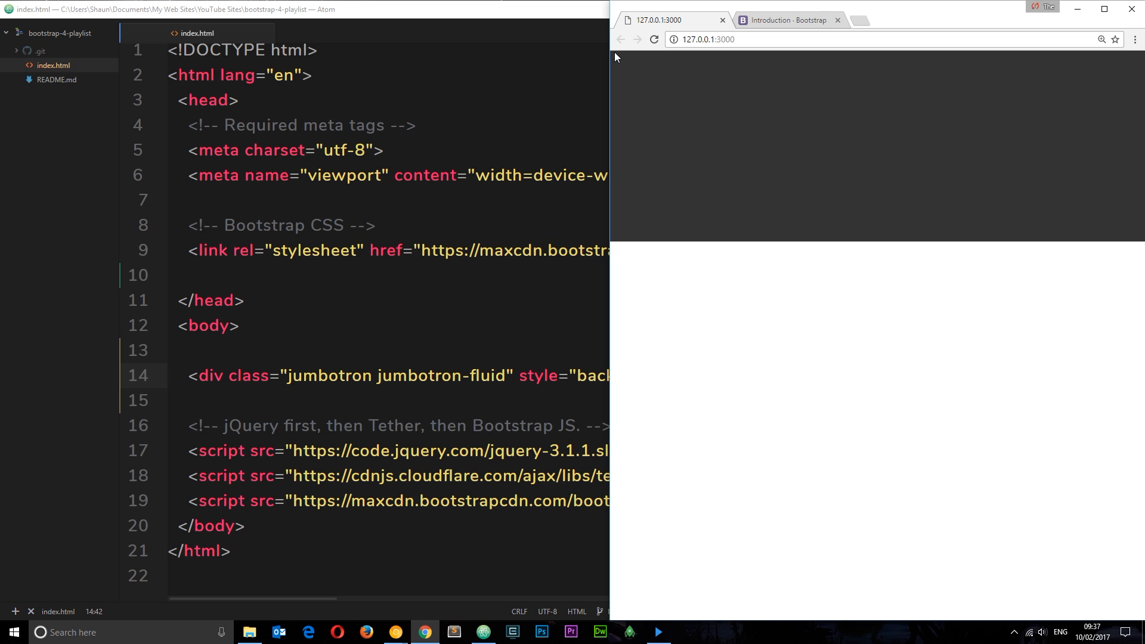
mouse_move(631, 247)
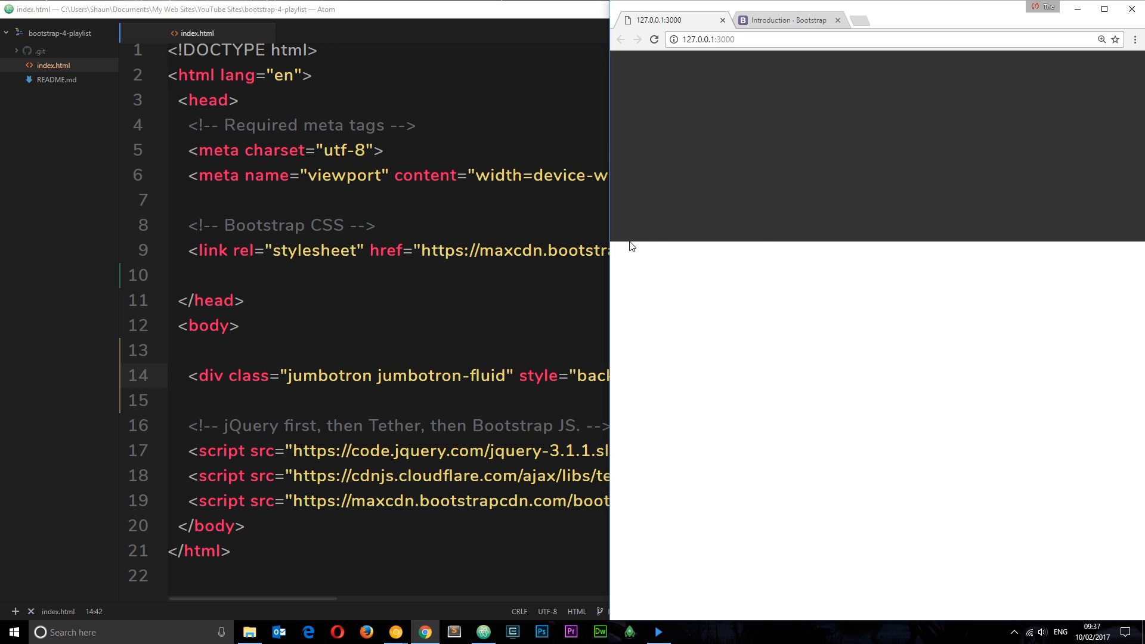
mouse_move(717, 81)
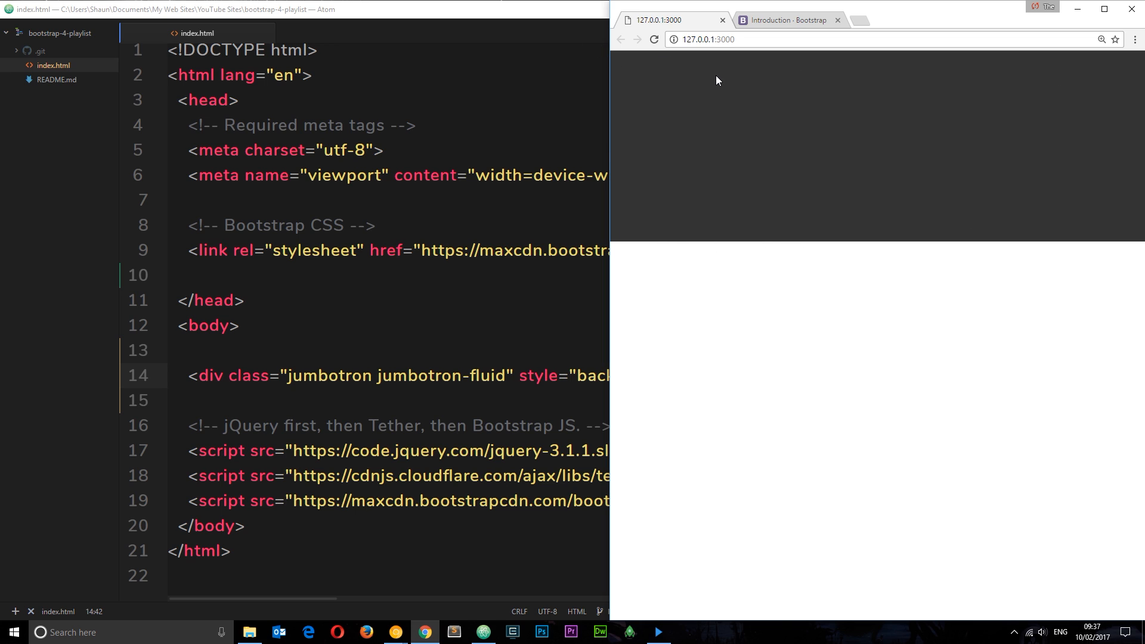
left_click(1102, 40)
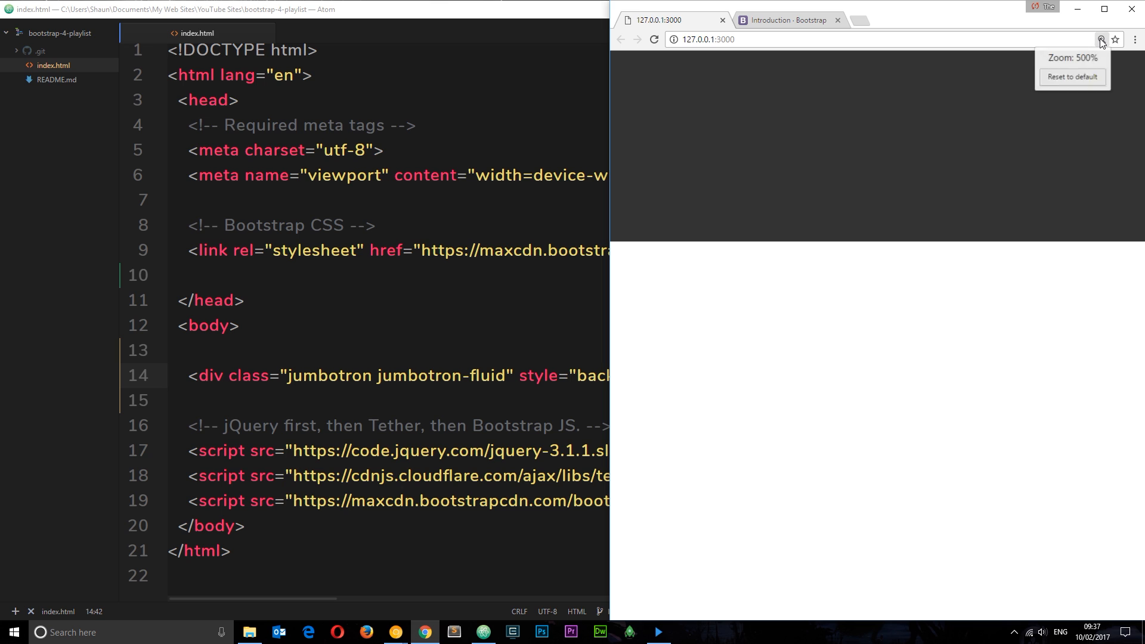
left_click(1071, 77)
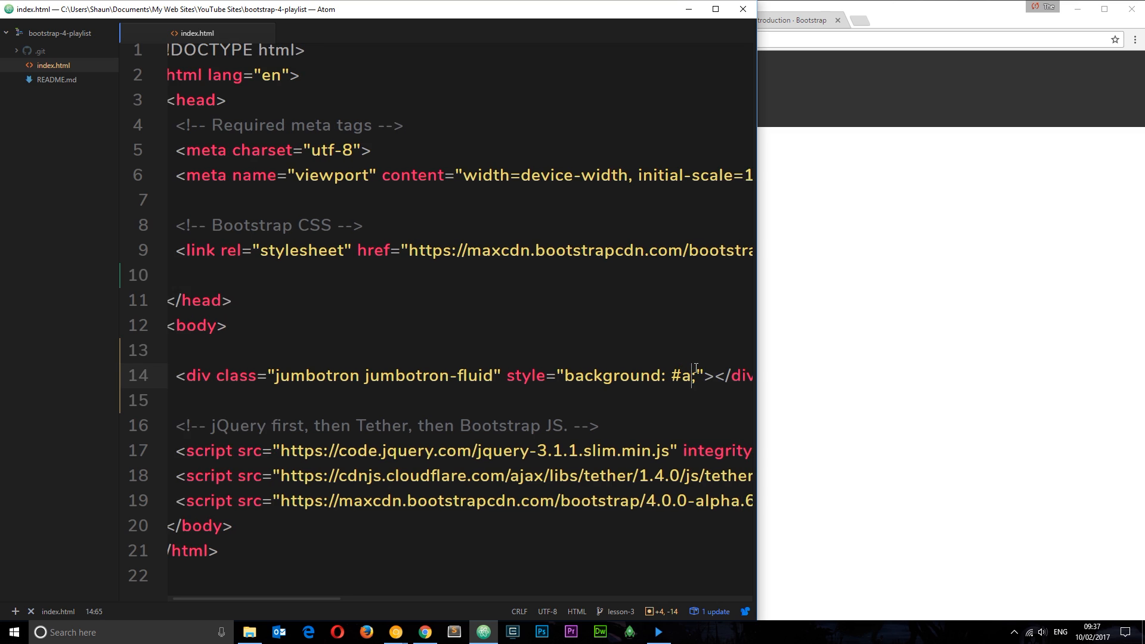
- Change the background to #aaa and open a blank line inside the jumbotron div
type("aa")
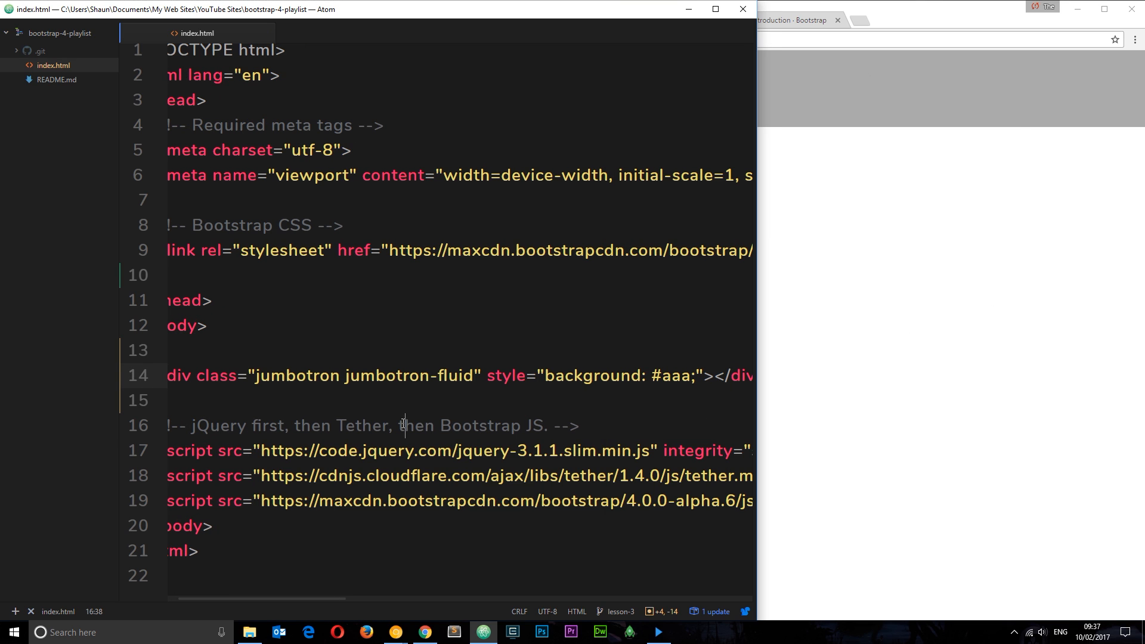
left_click(712, 376)
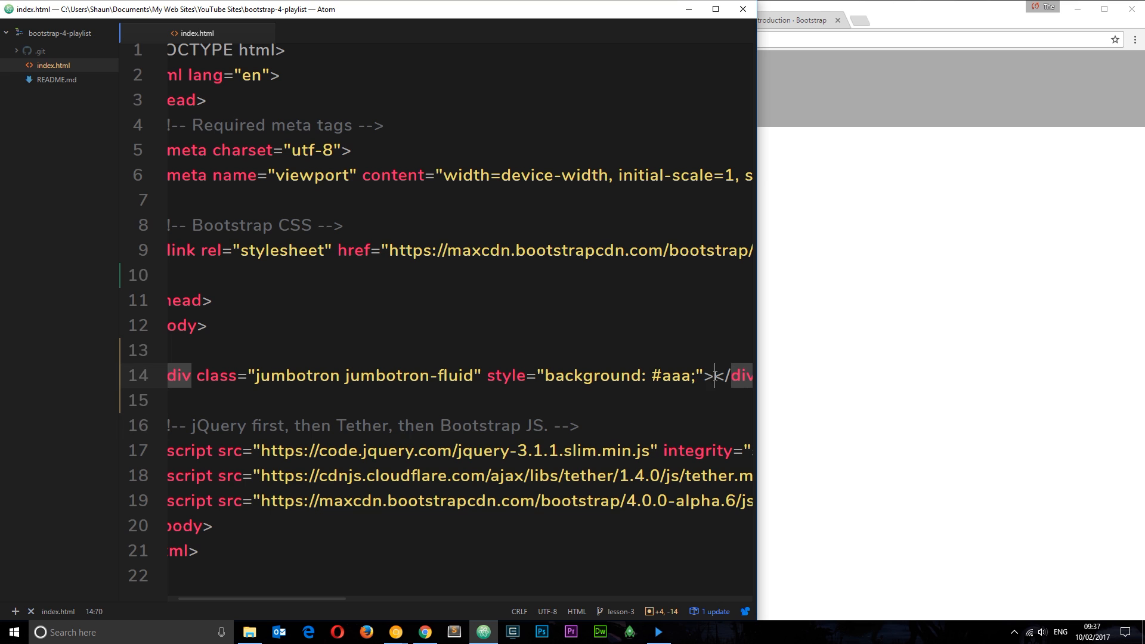
key("enter")
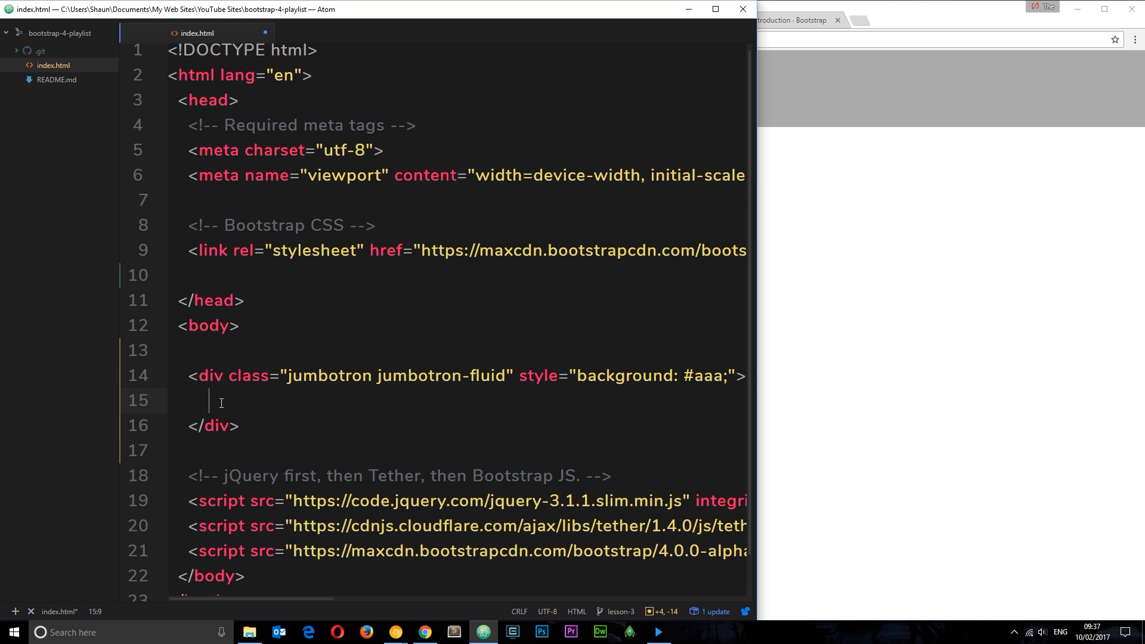
- Type an h1 'Welcome to the Dojo' and a p 'A guiding light for the less enlightened...'
type("<")
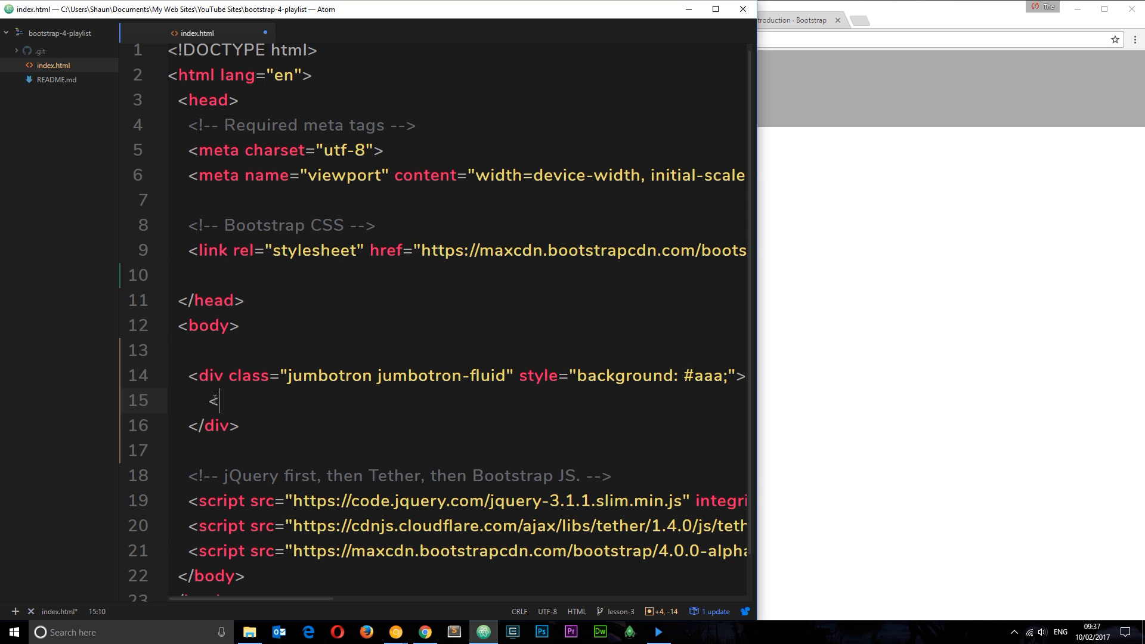
type("h1>Welcome to the</h1>")
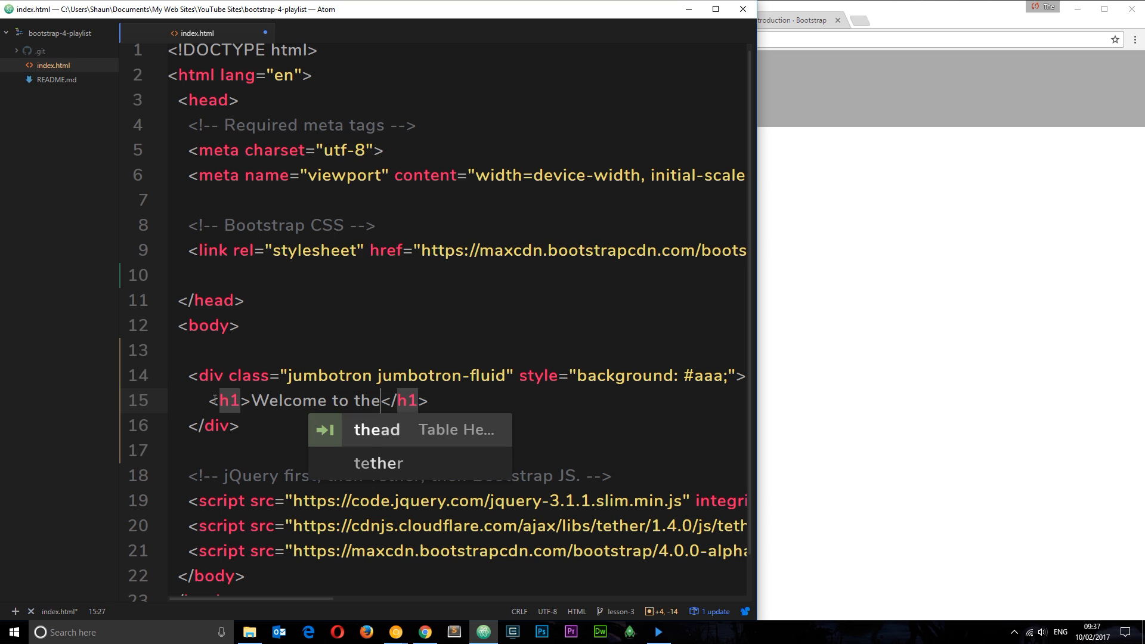
type("Dojo")
type("<p></p>")
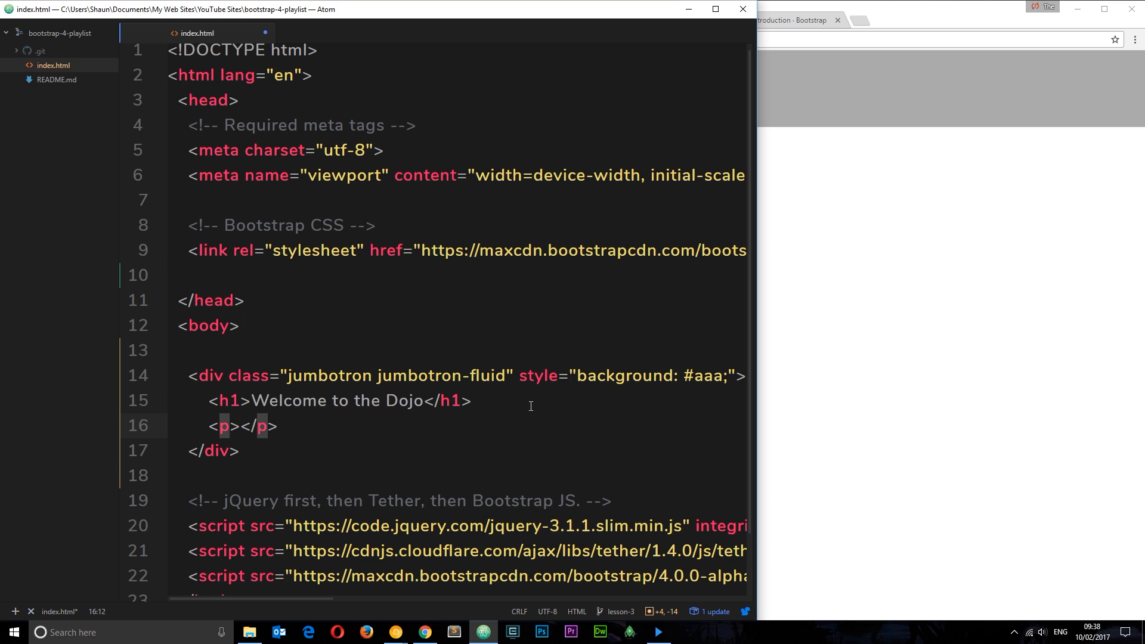
type("A guiding light f")
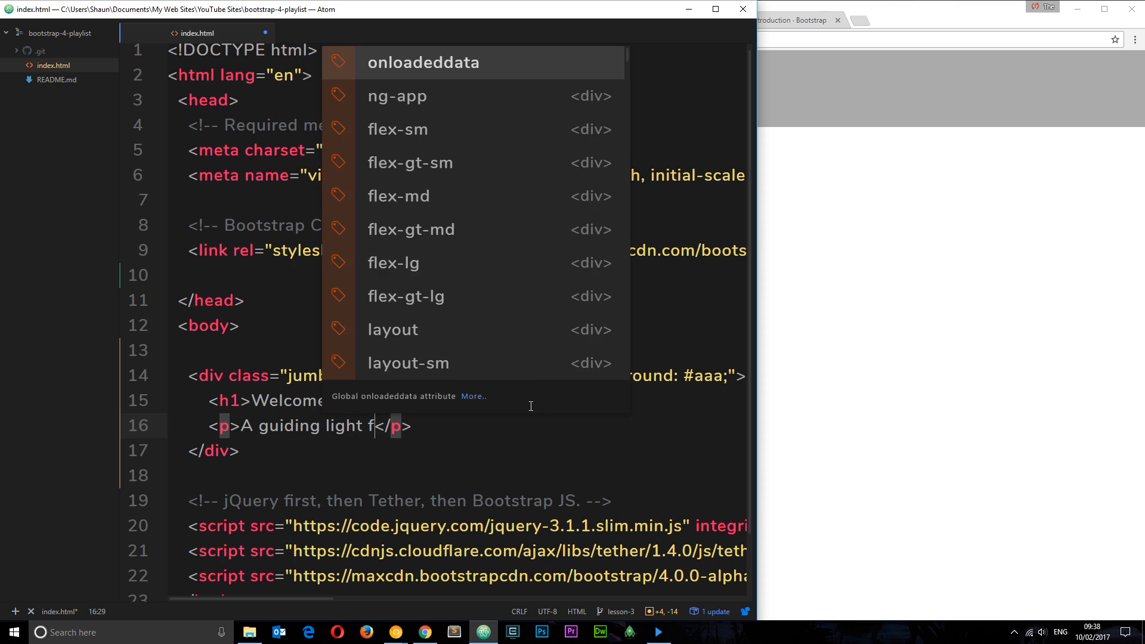
type("or the less")
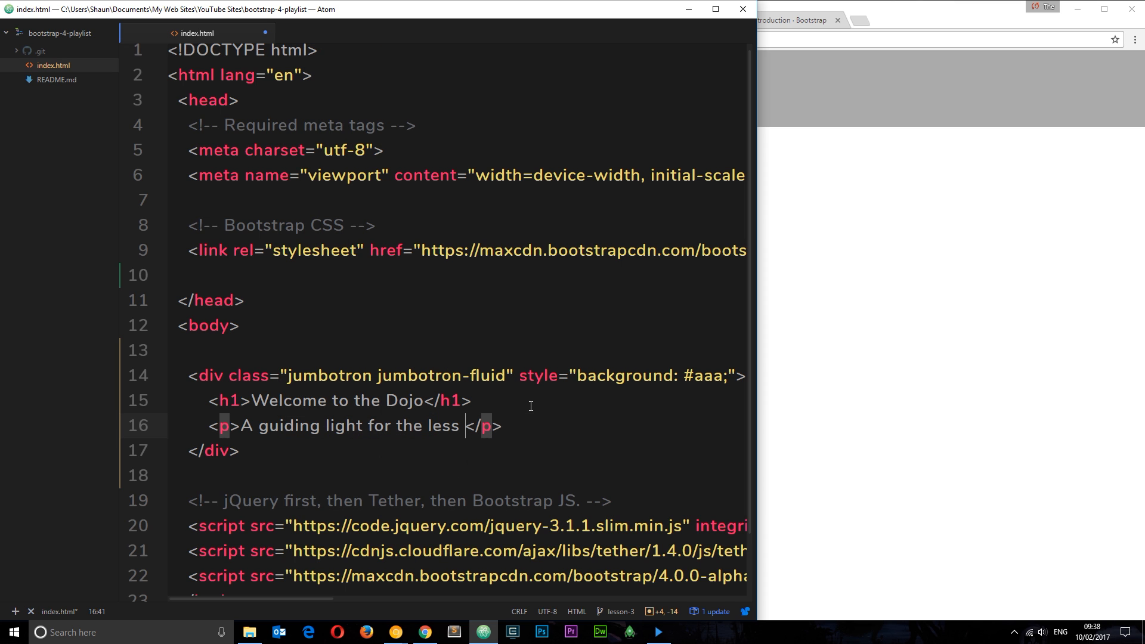
type("enlightne")
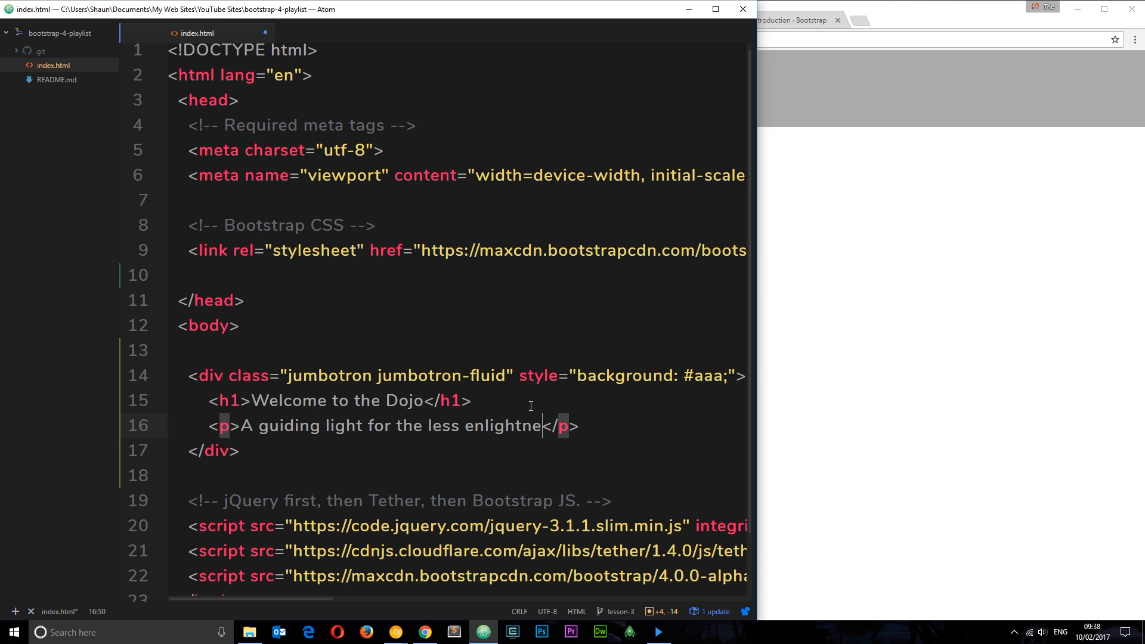
type("e")
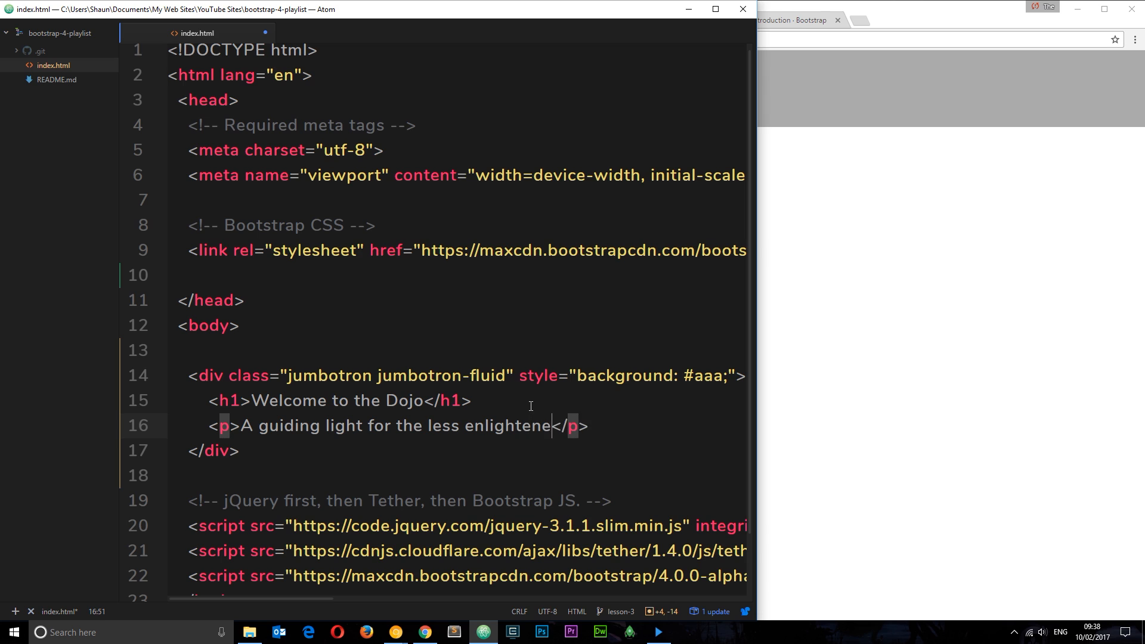
type("d...")
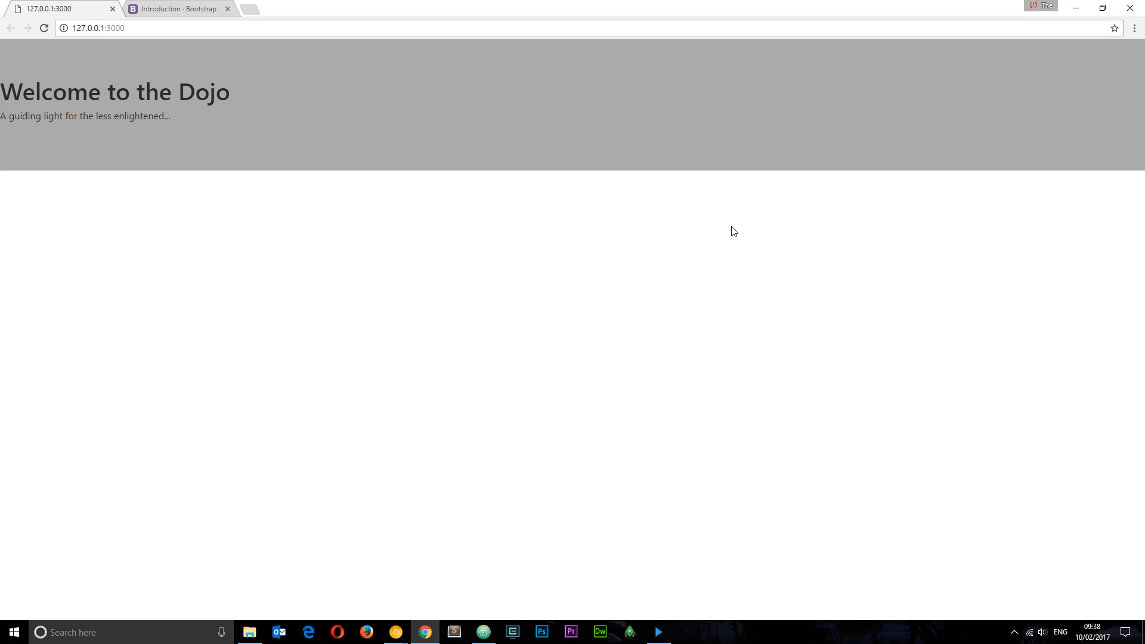
mouse_move(2, 111)
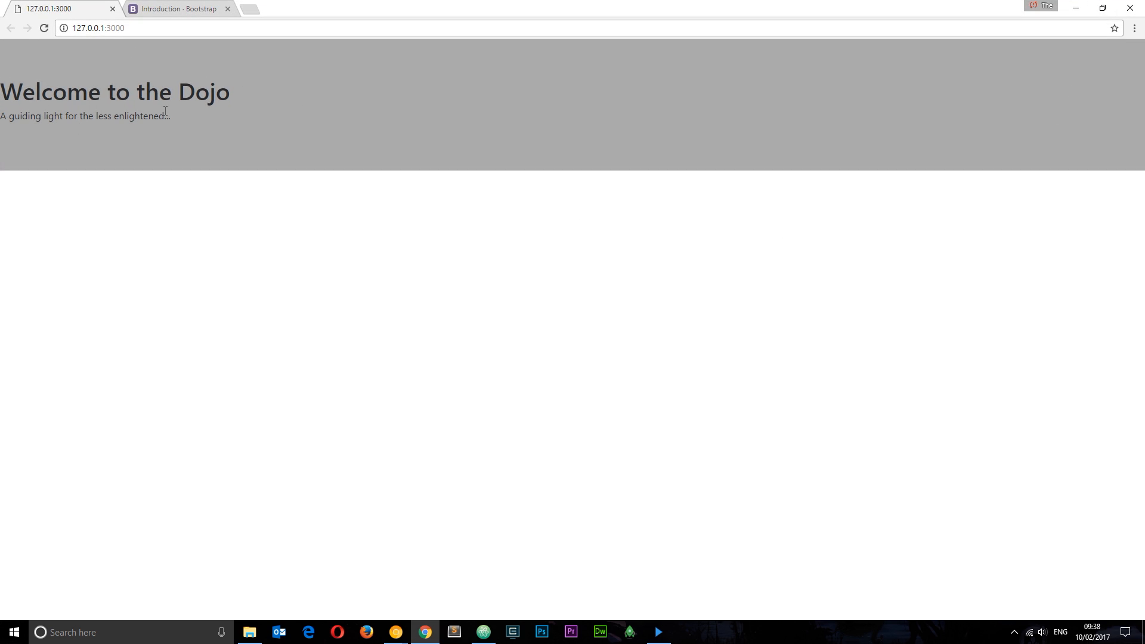
mouse_move(210, 41)
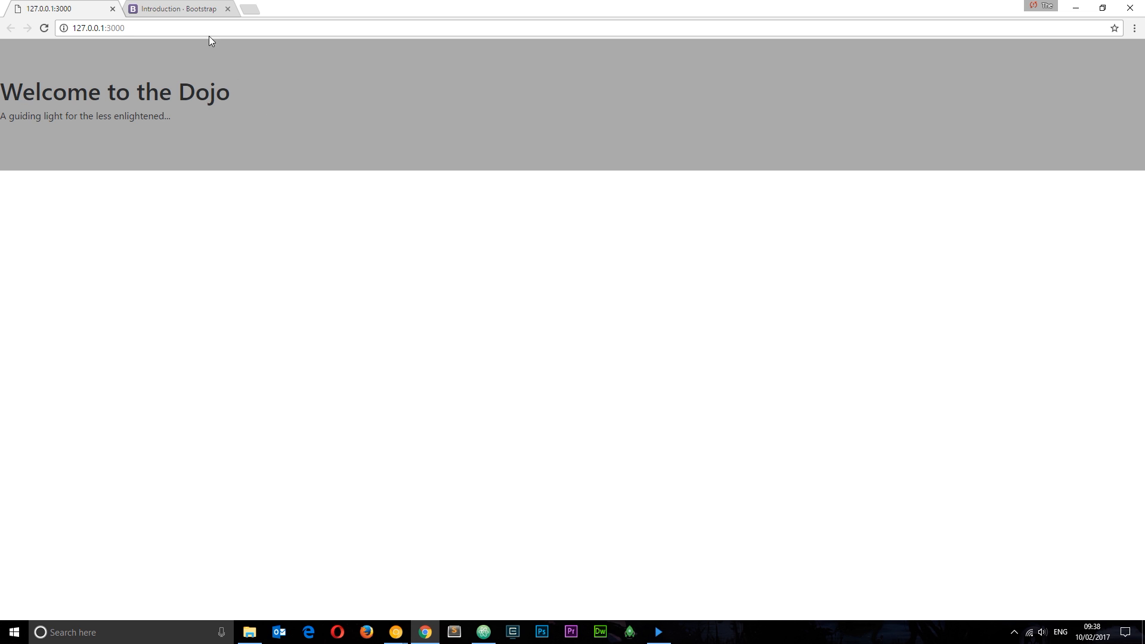
left_click(175, 8)
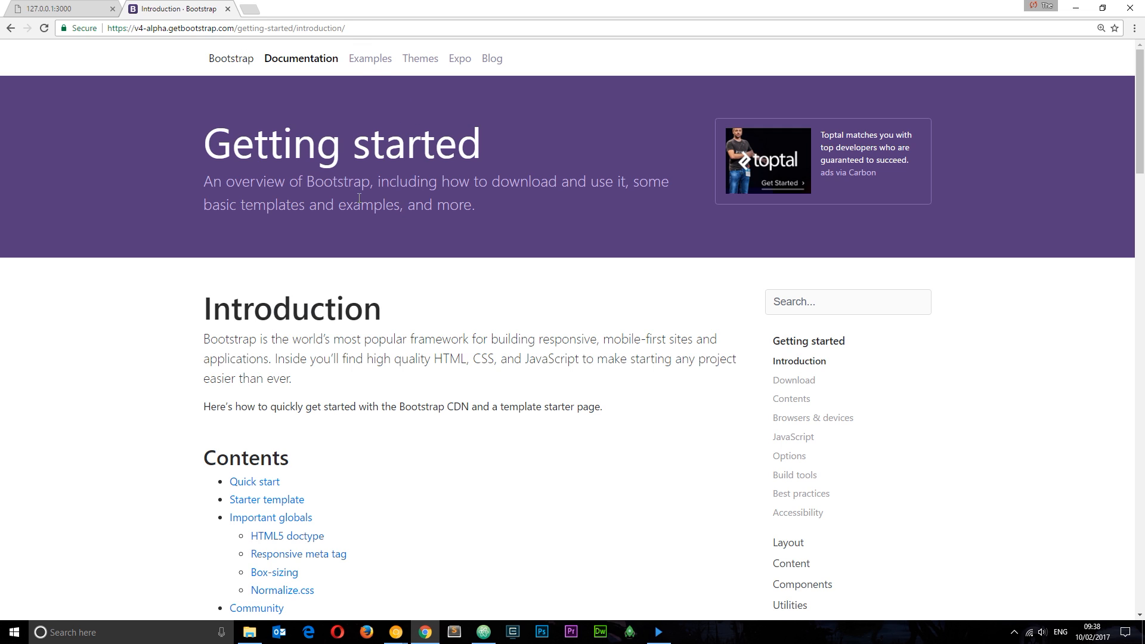
left_click(58, 9)
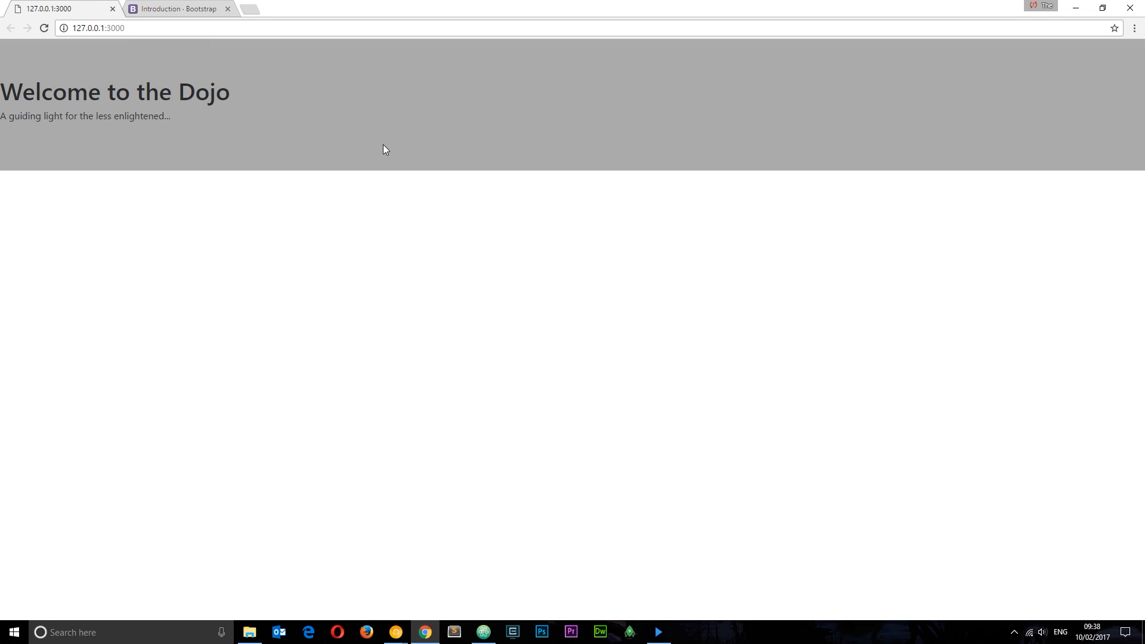
mouse_move(967, 6)
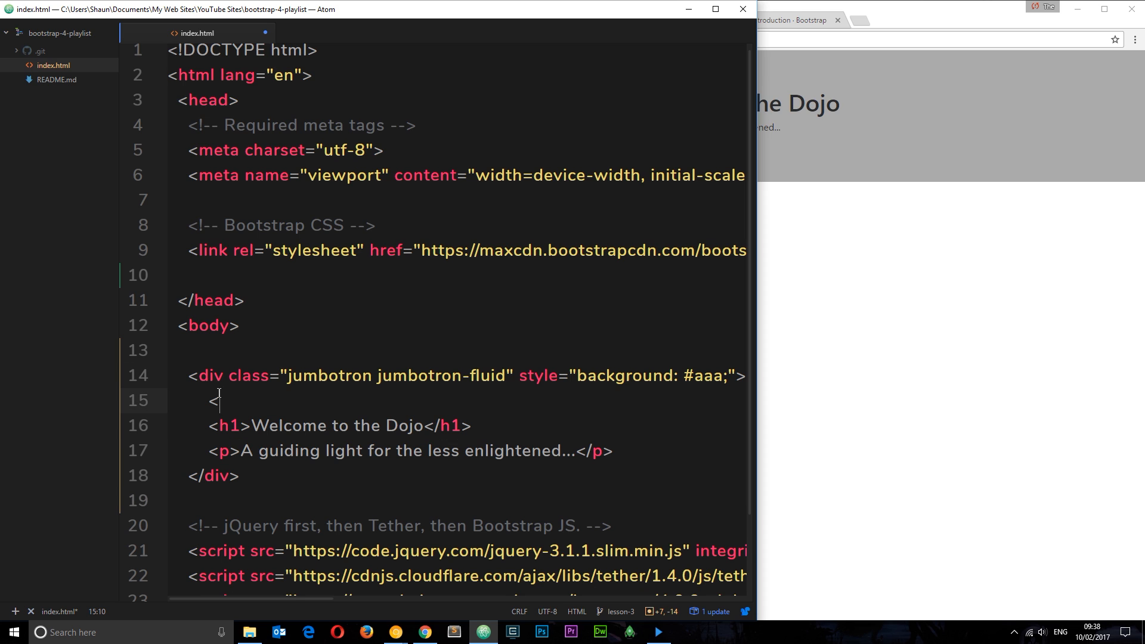
- Wrap the h1 and tagline in <div class="container"> ... </div> inside the jumbotron
type("div class=")
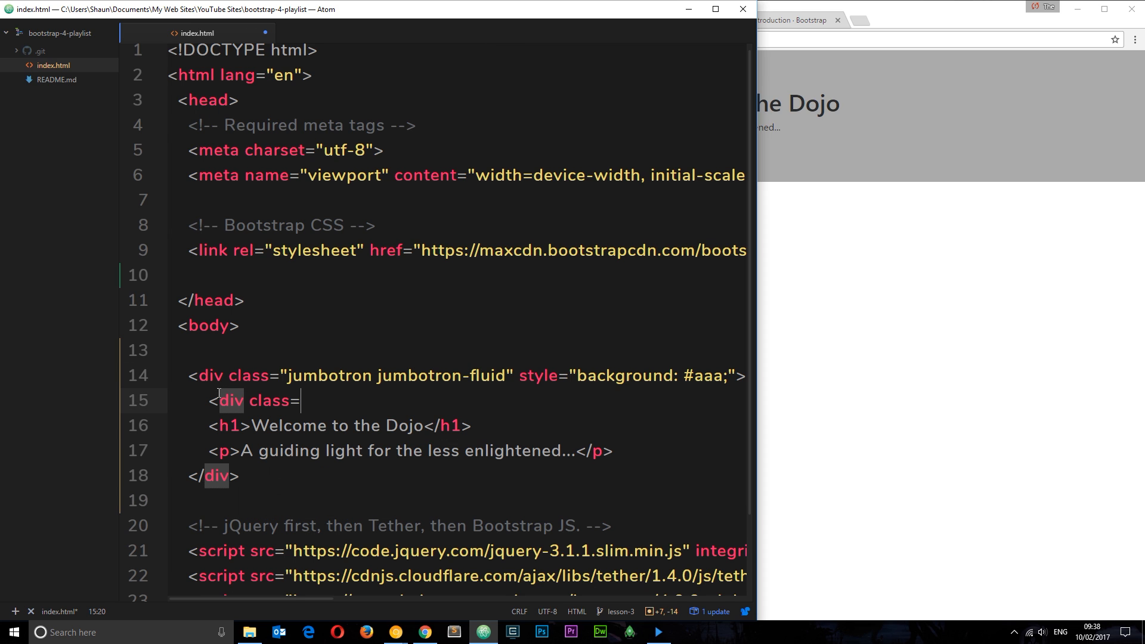
type("\"cont\"")
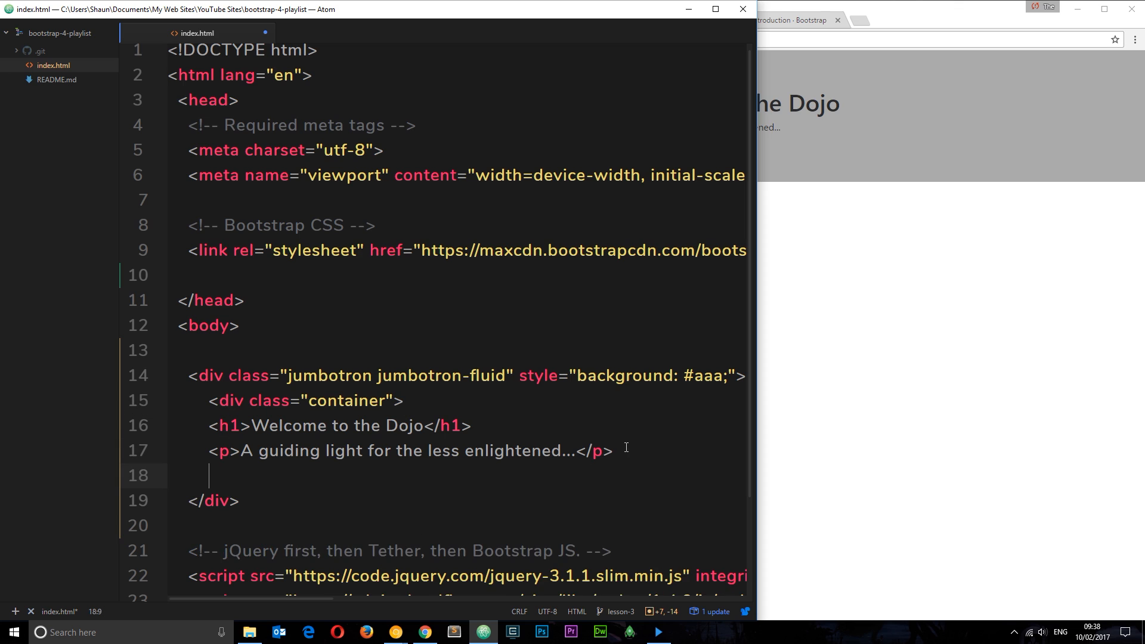
type("</div>")
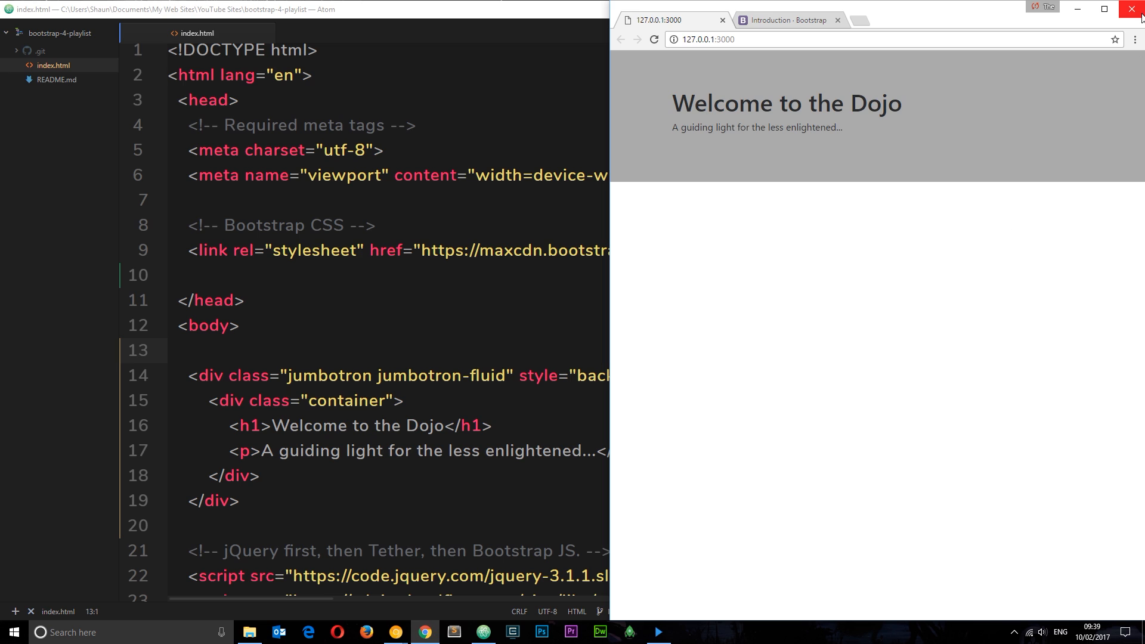
- Maximise Chrome to view the heading and tagline inside the grey #aaa banner
left_click(1134, 9)
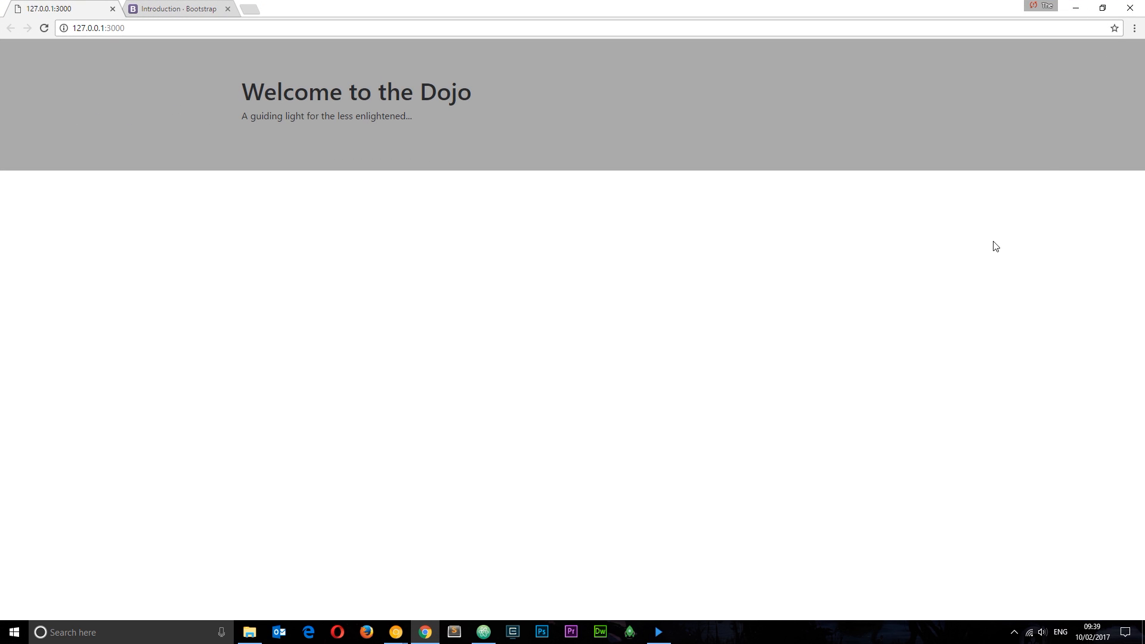
mouse_move(455, 185)
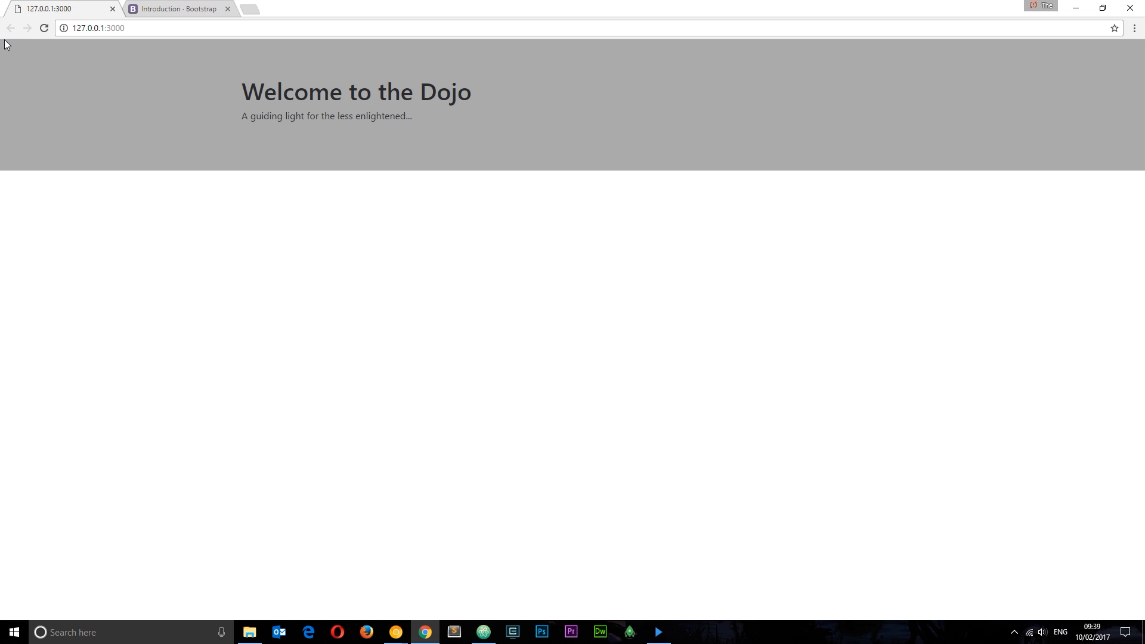
mouse_move(4, 65)
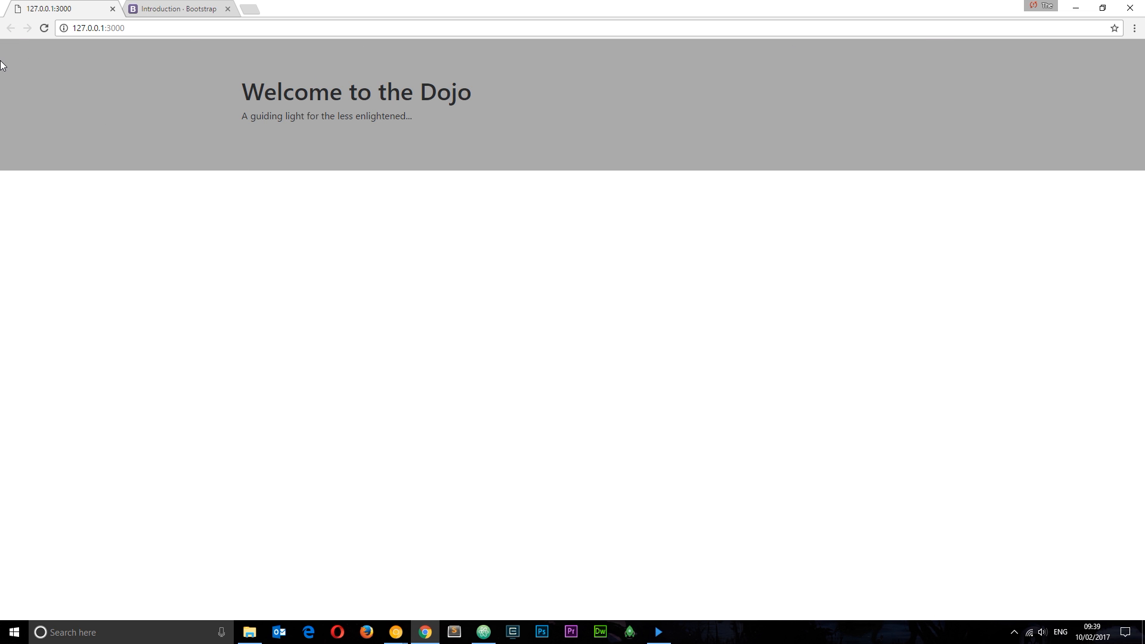
mouse_move(619, 131)
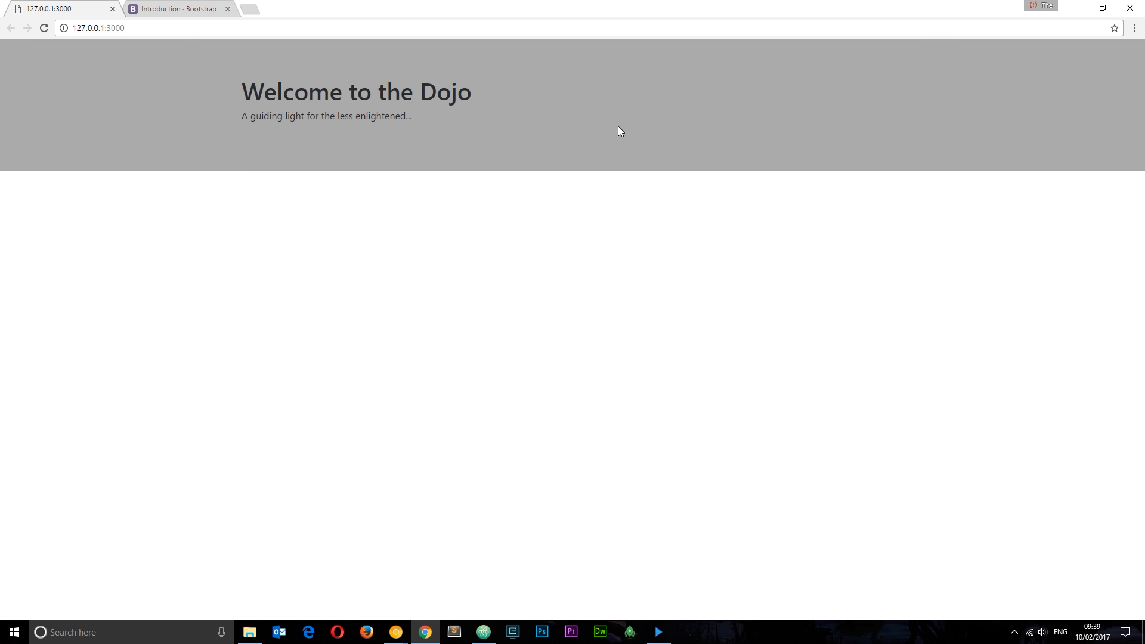
mouse_move(471, 165)
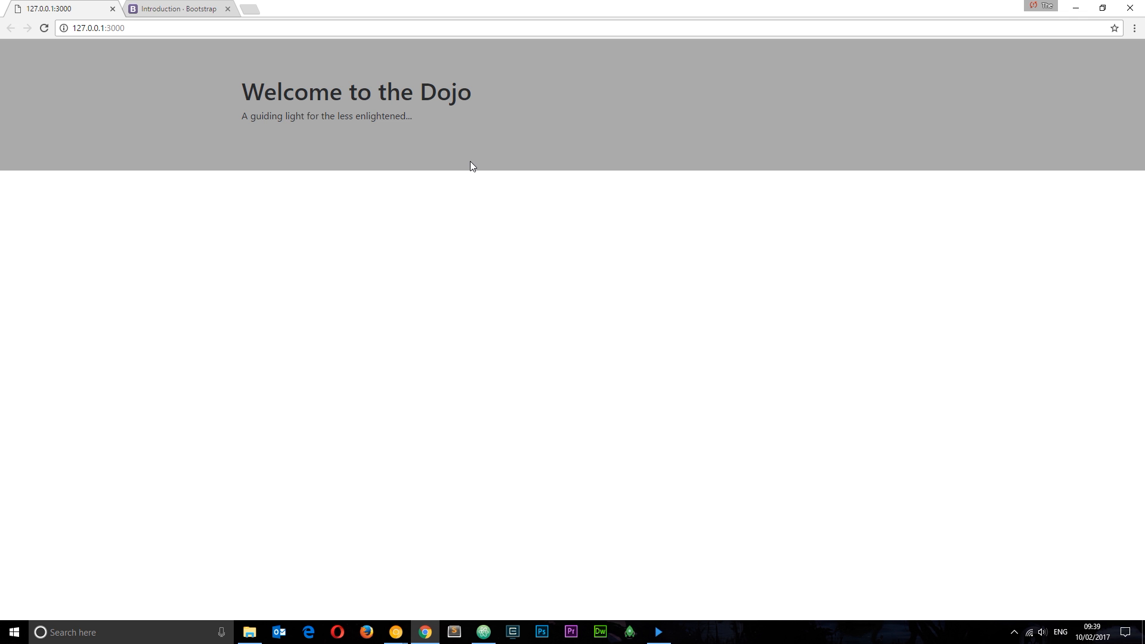
mouse_move(391, 84)
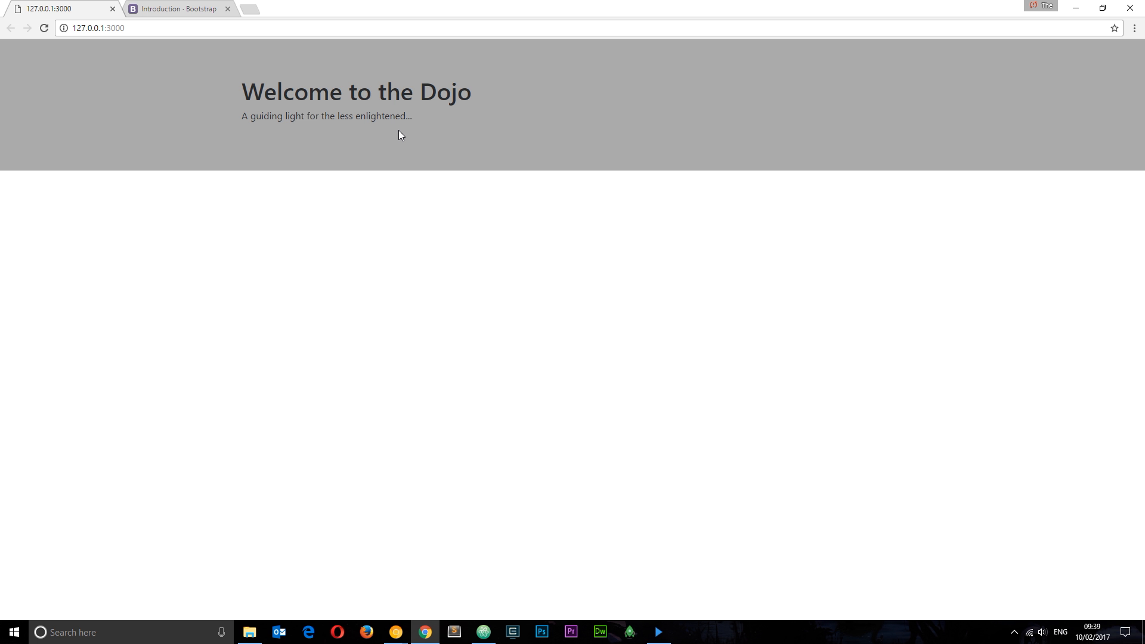
mouse_move(508, 140)
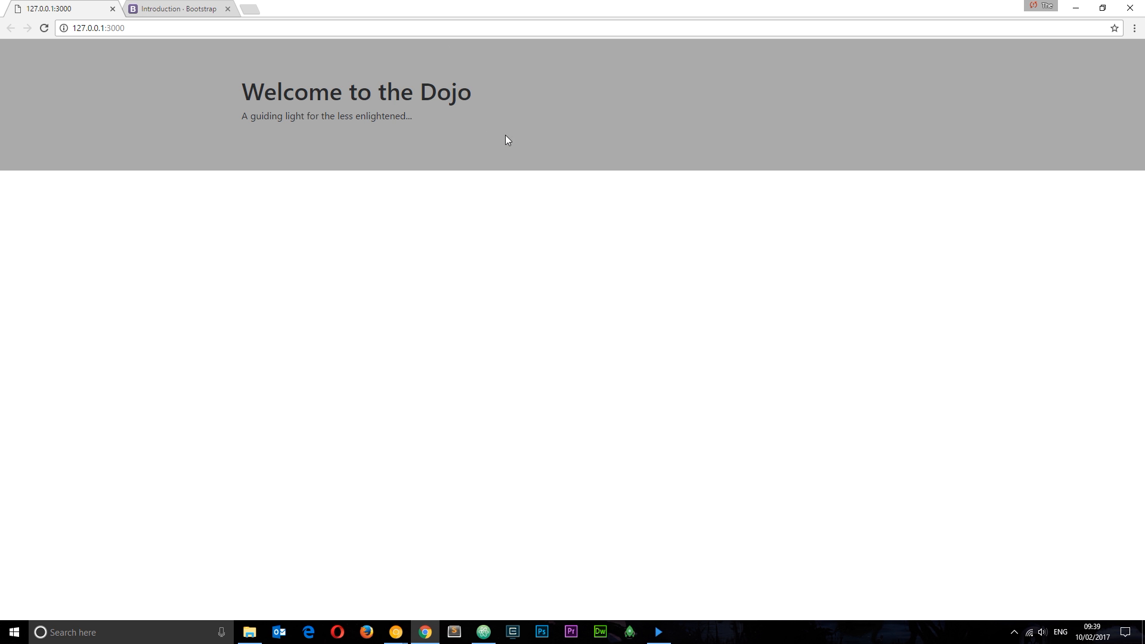
mouse_move(511, 140)
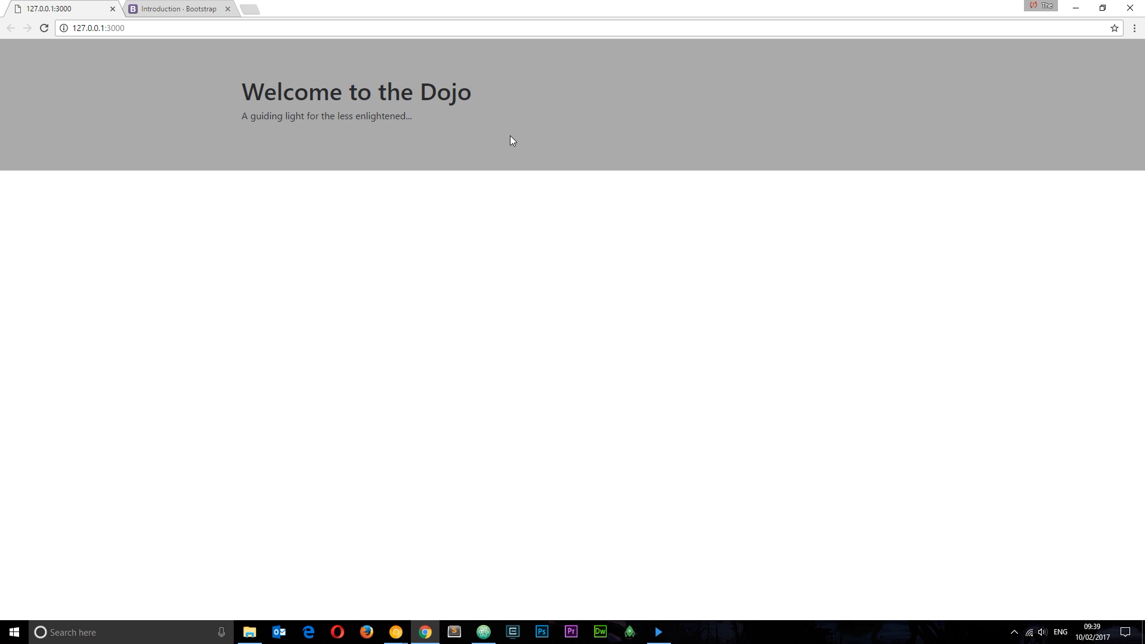